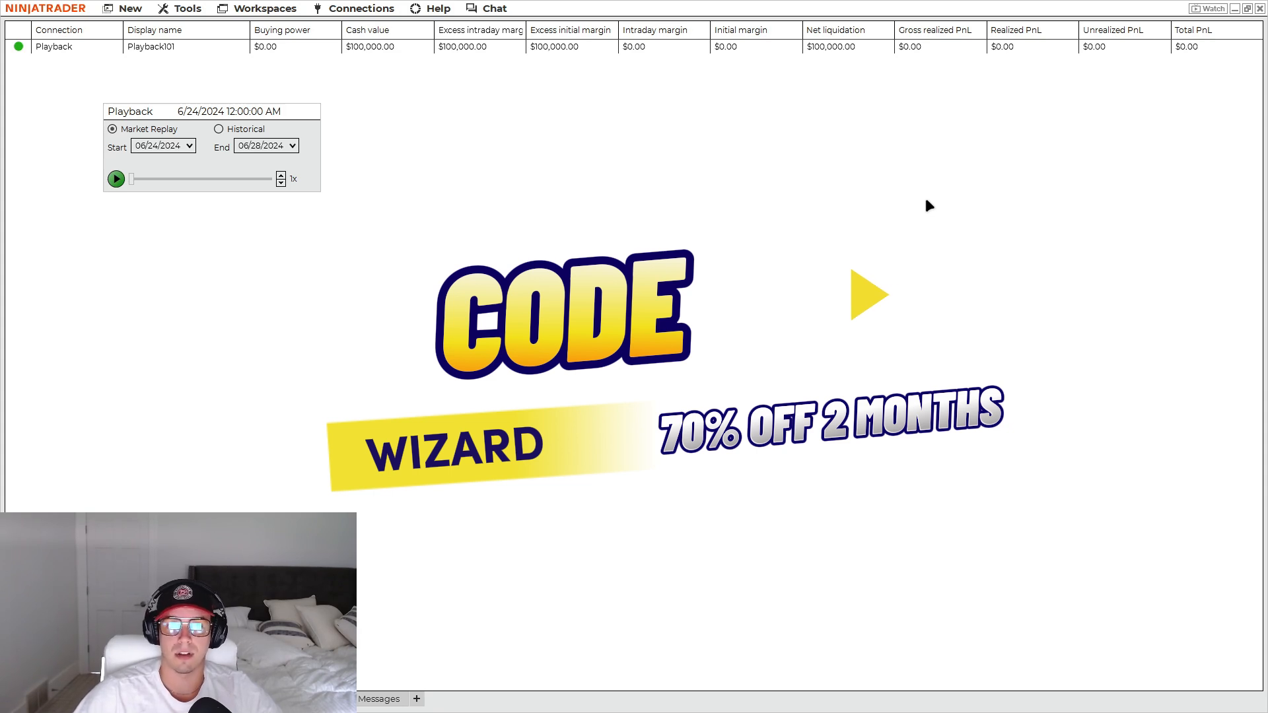
pyautogui.moveTo(625, 114)
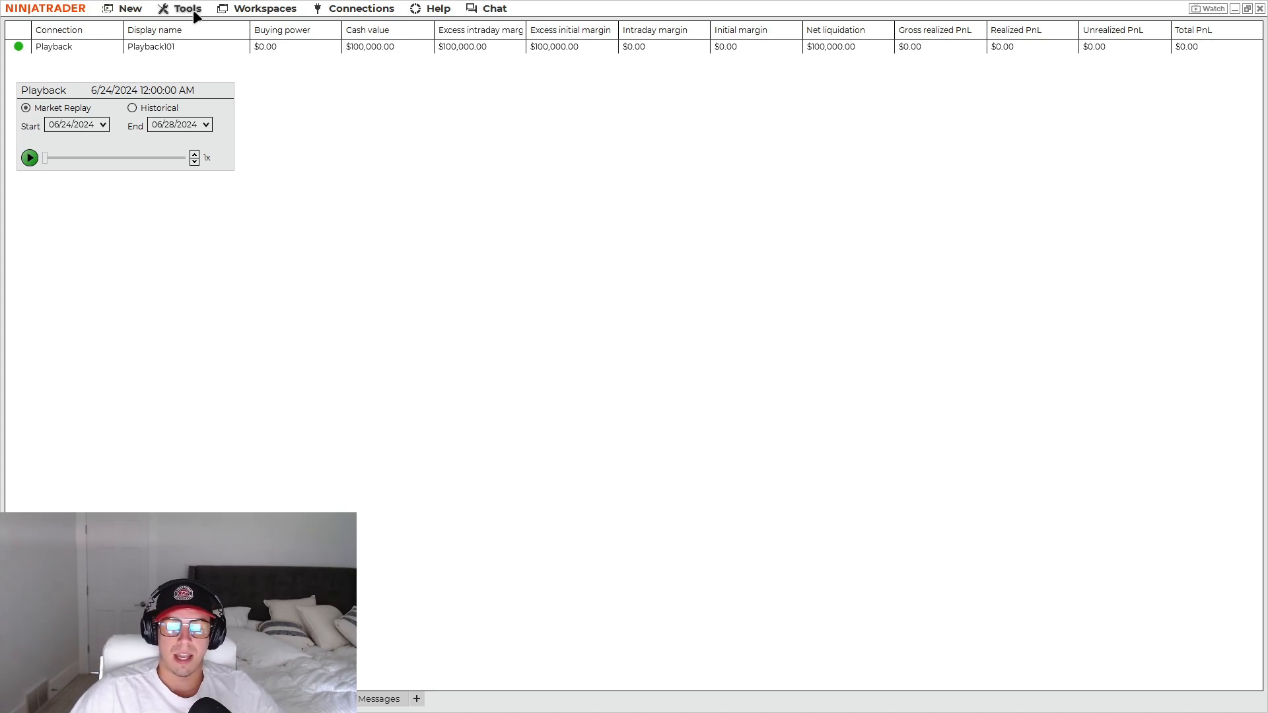
pyautogui.moveTo(215, 42)
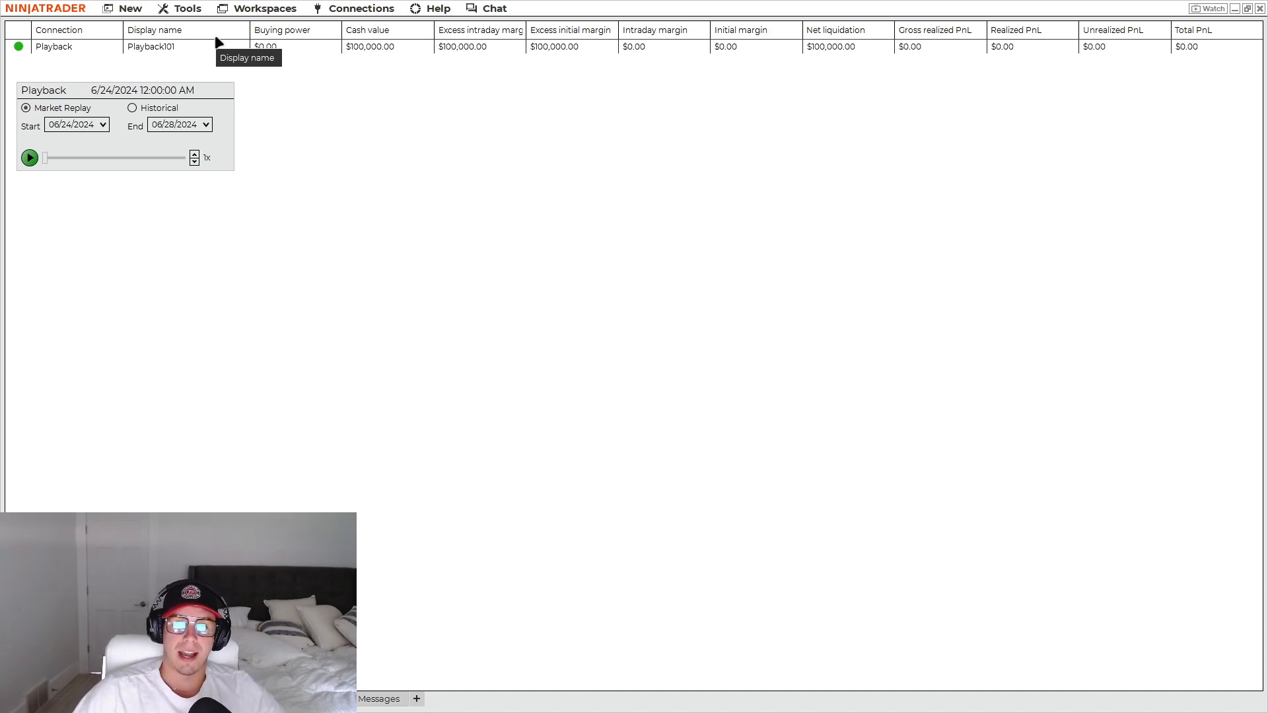
# - Fill the 3rd Party Licensing form with vendor Bb3csFinancialServices and the user-defined ID
pyautogui.click(439, 8)
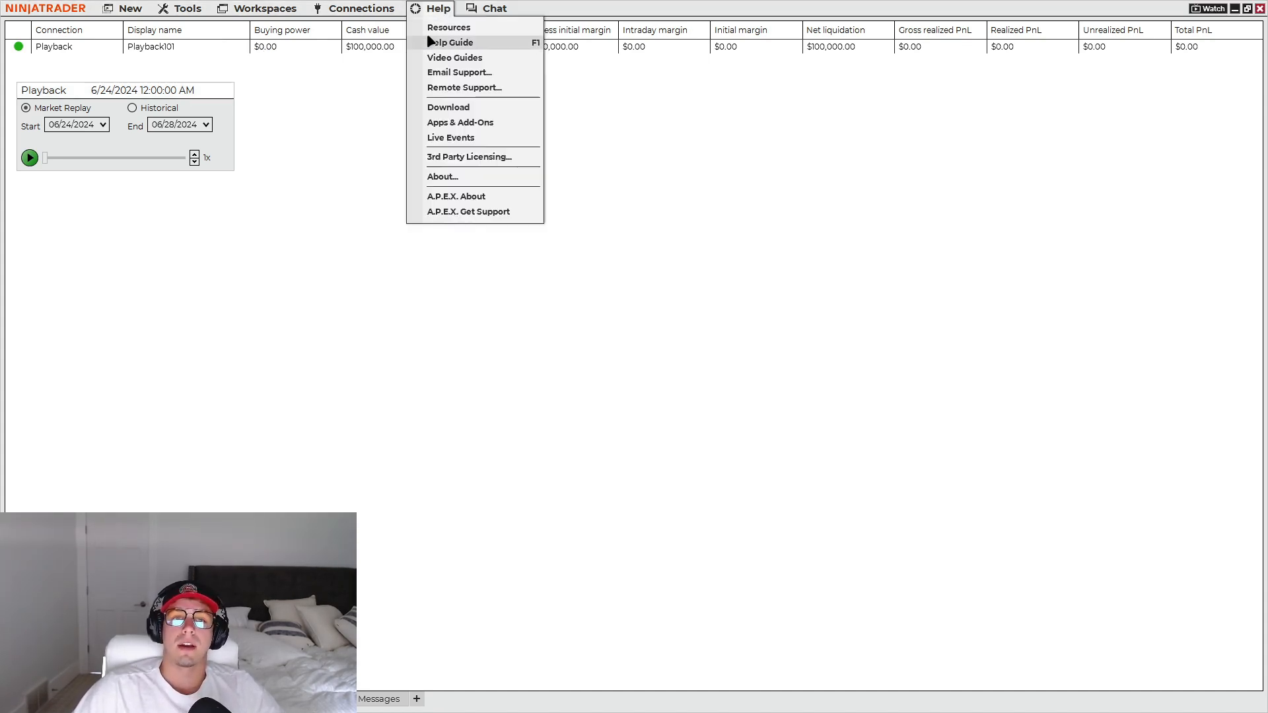
pyautogui.click(468, 156)
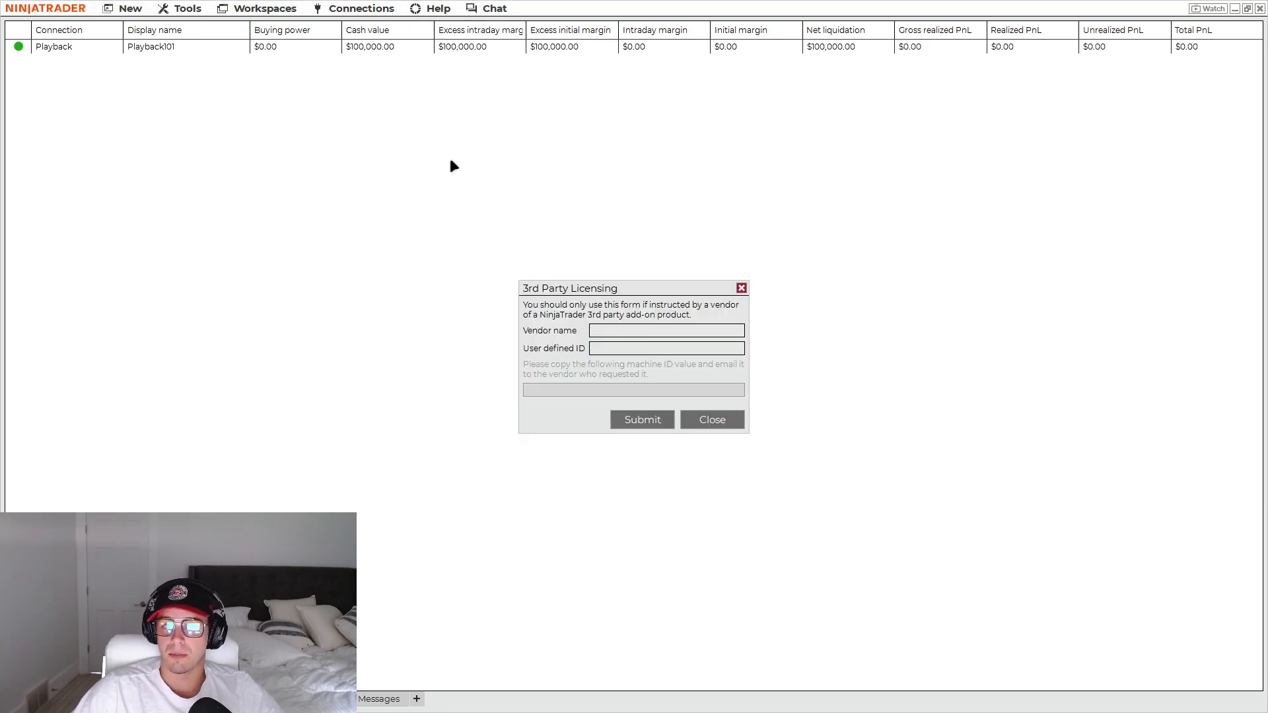
pyautogui.click(666, 331)
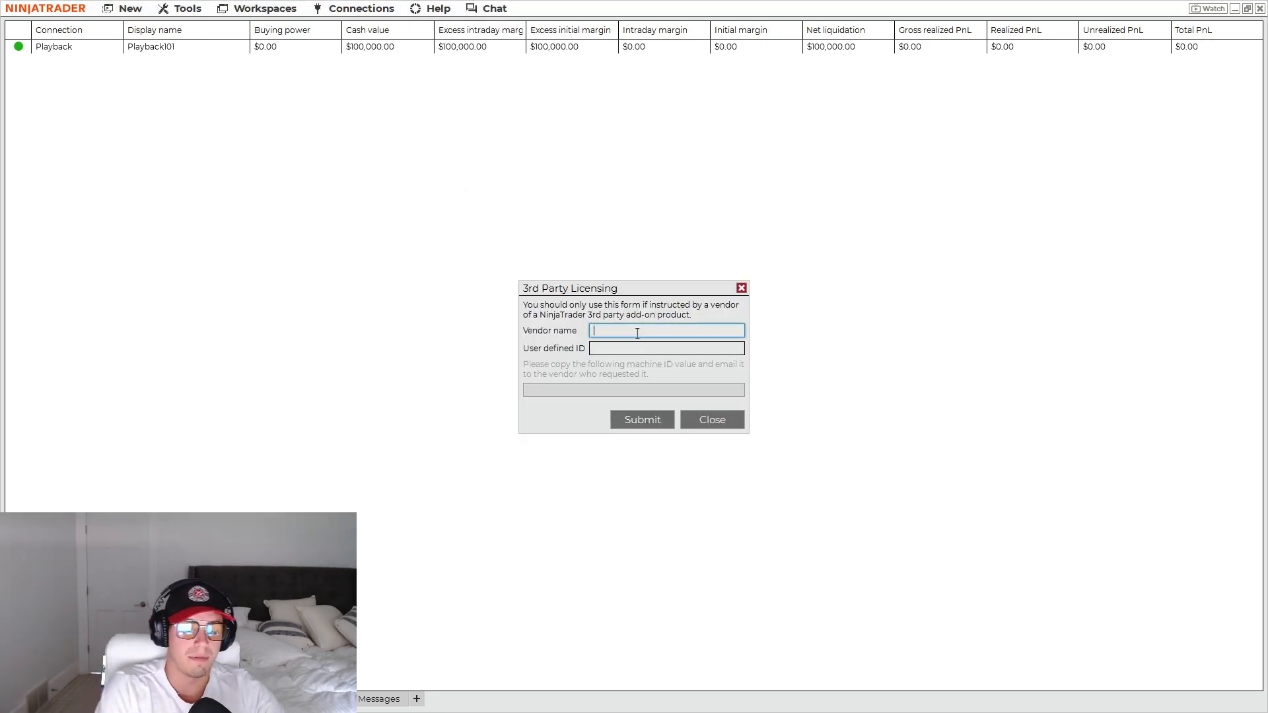
pyautogui.write('Bb3csF')
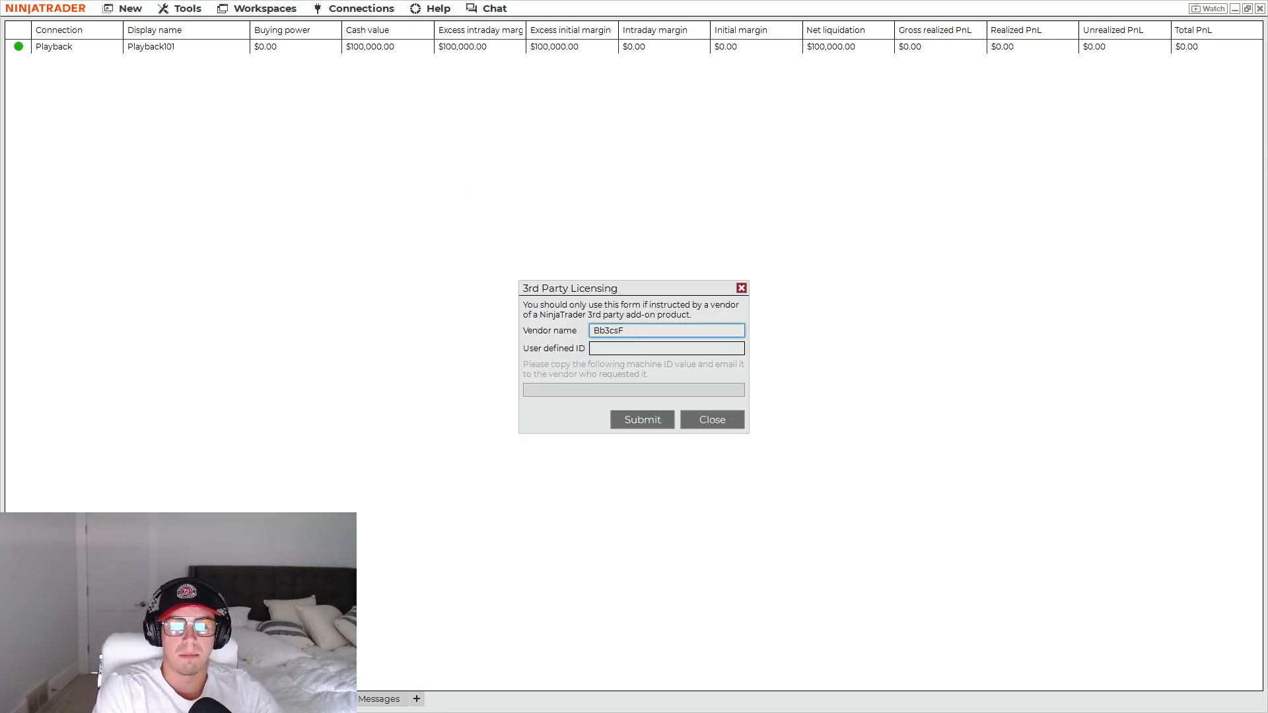
pyautogui.write('inanciialServices')
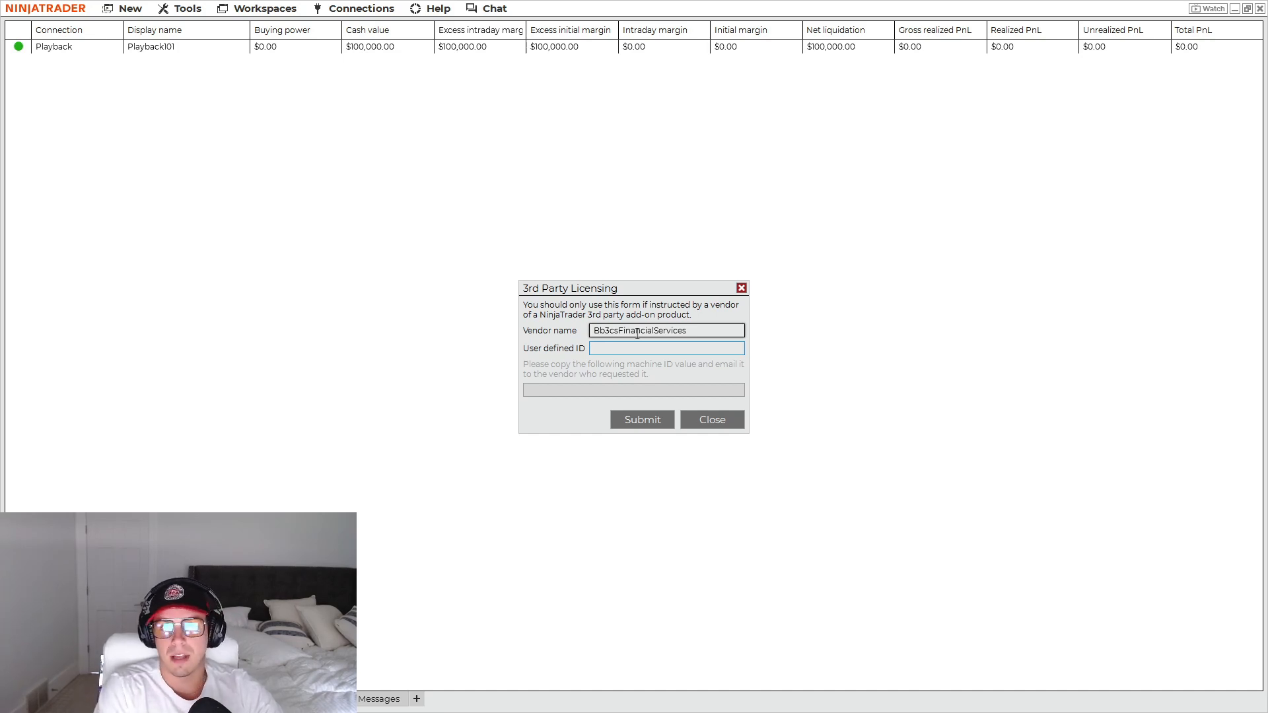
pyautogui.write('user')
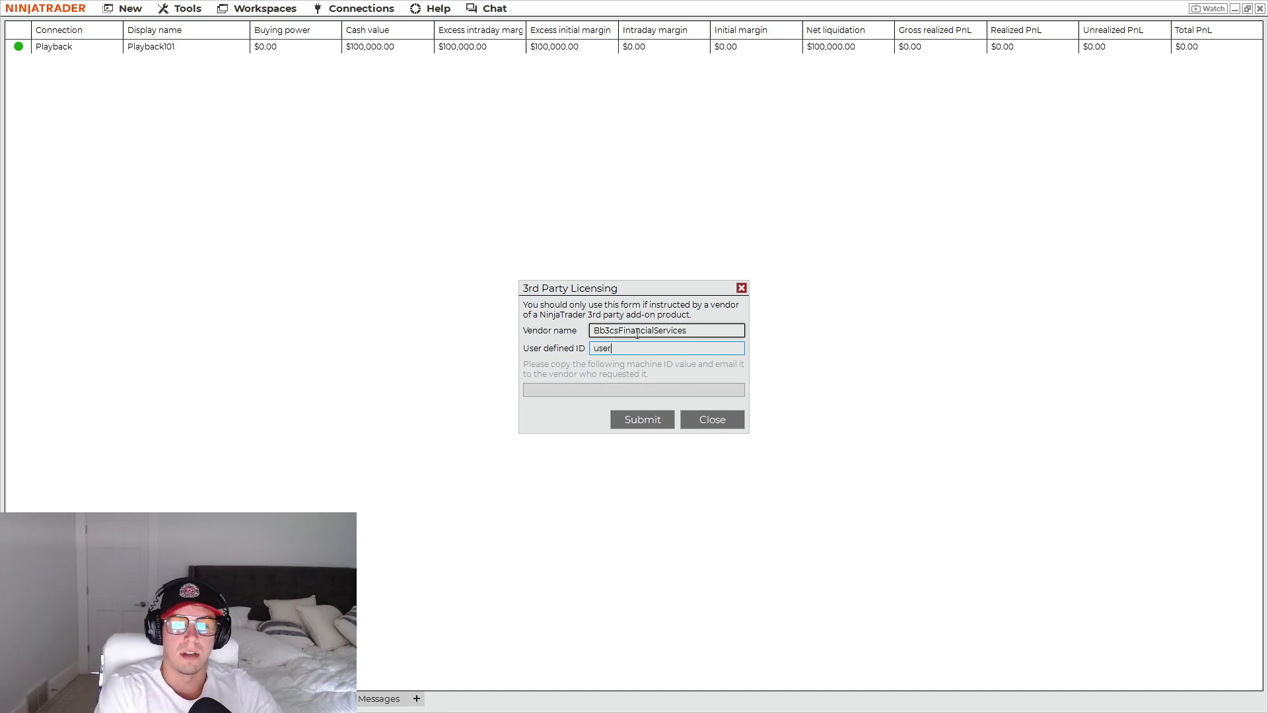
pyautogui.moveTo(626, 343)
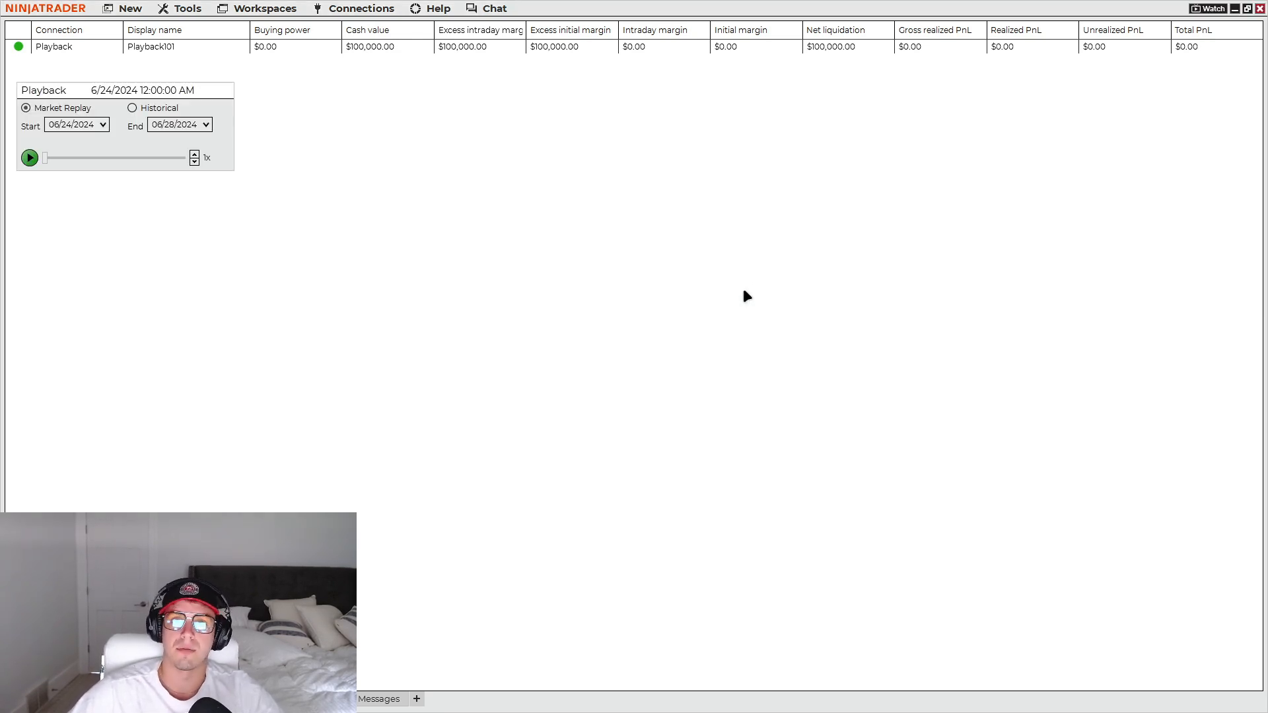
pyautogui.moveTo(183, 27)
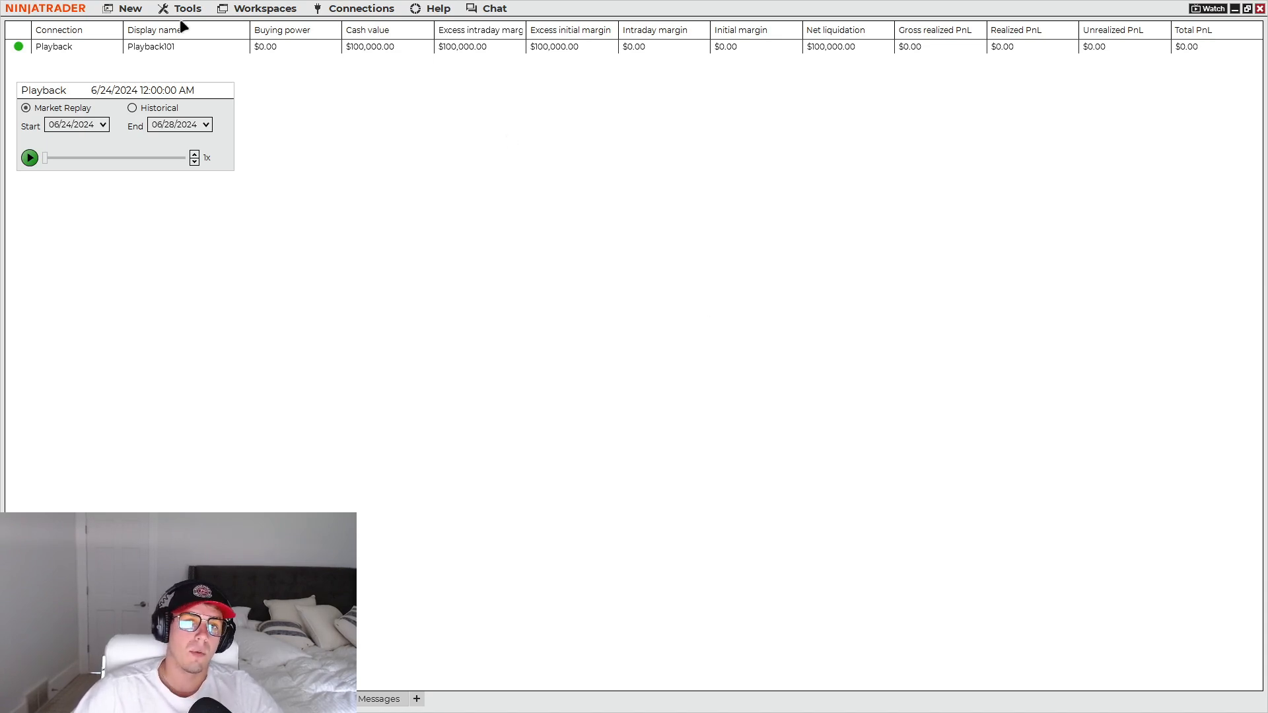
pyautogui.click(186, 8)
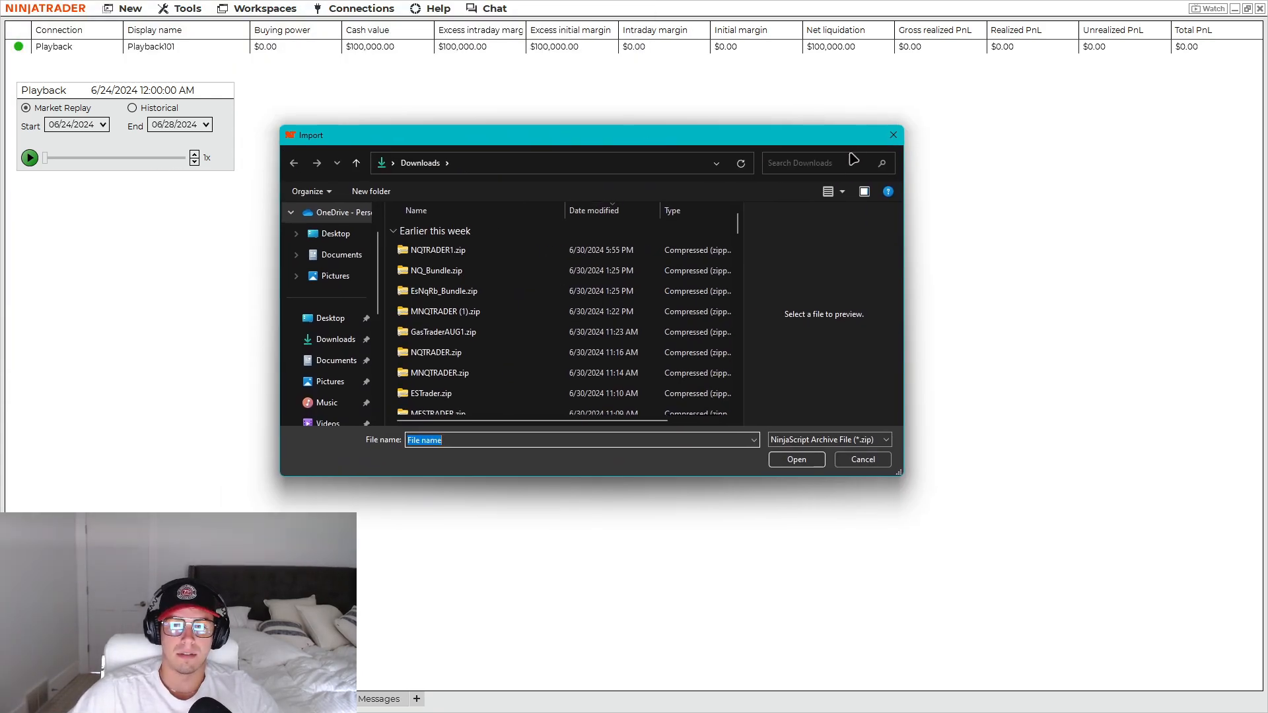
pyautogui.moveTo(844, 153)
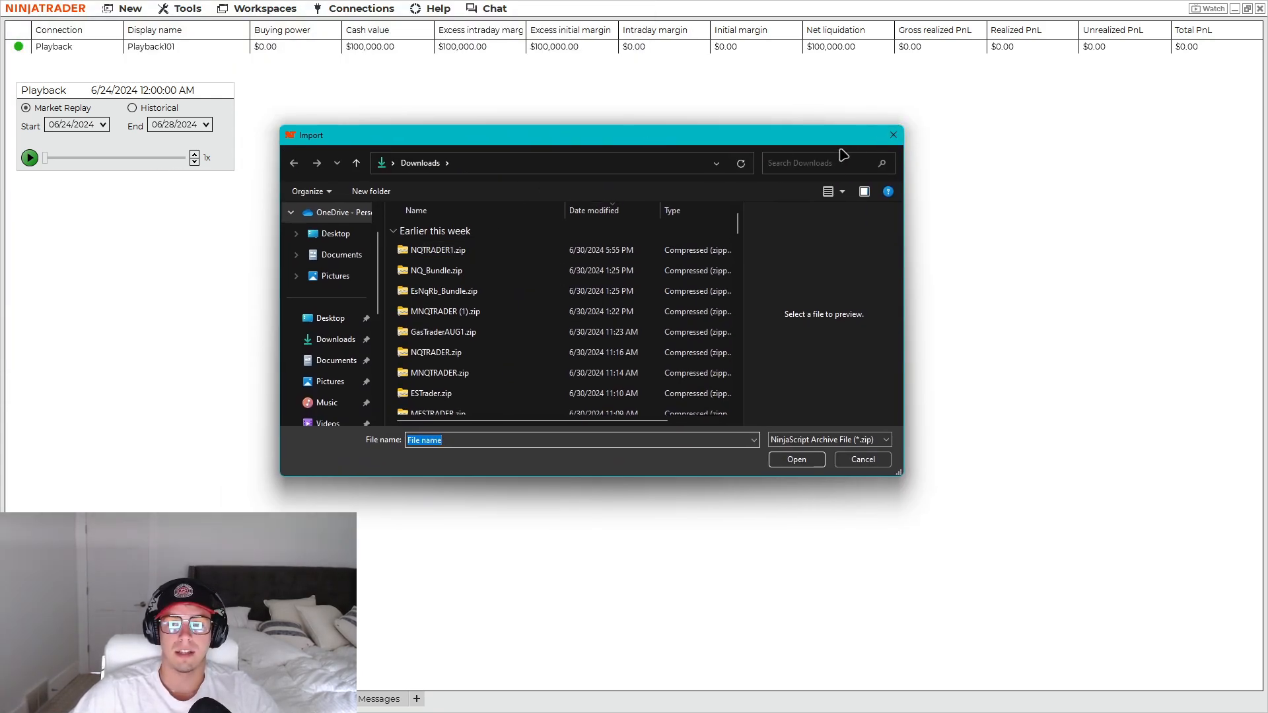
pyautogui.click(860, 460)
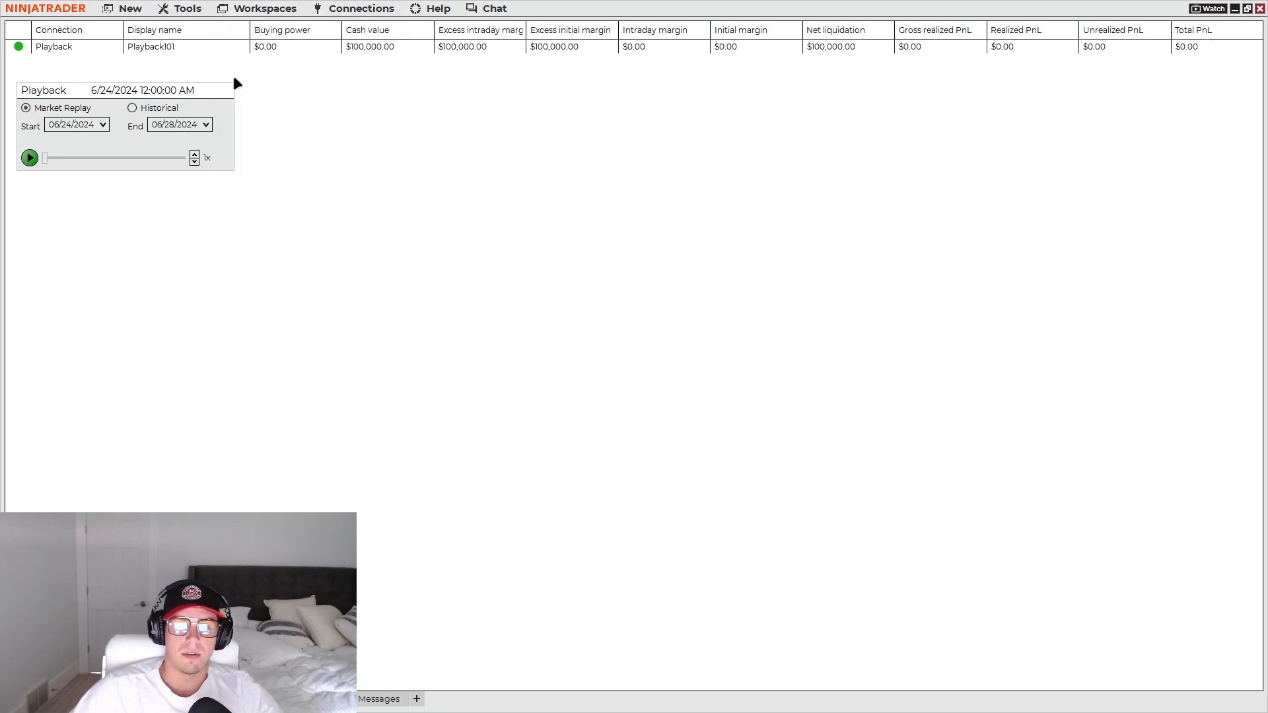
# - Create a new chart on NQ SEP24 with ninZaRenko 8/4 bricks and close the Data Series window
pyautogui.click(129, 8)
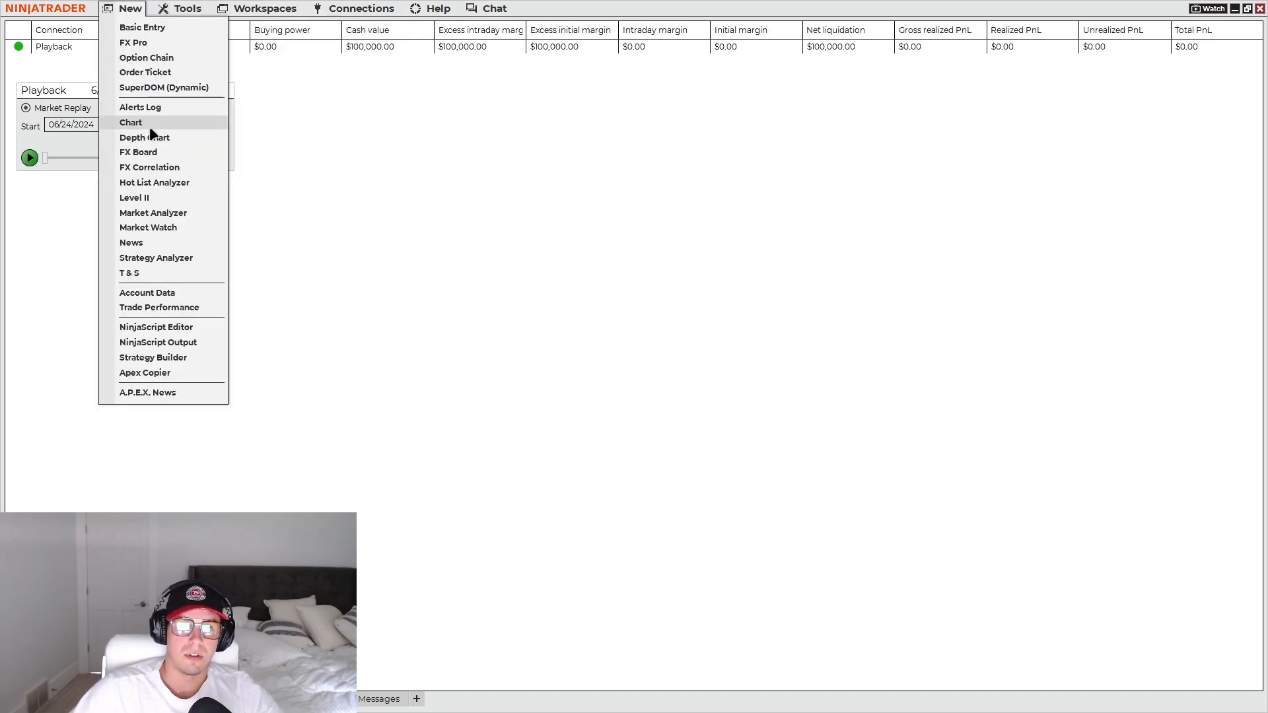
pyautogui.click(131, 121)
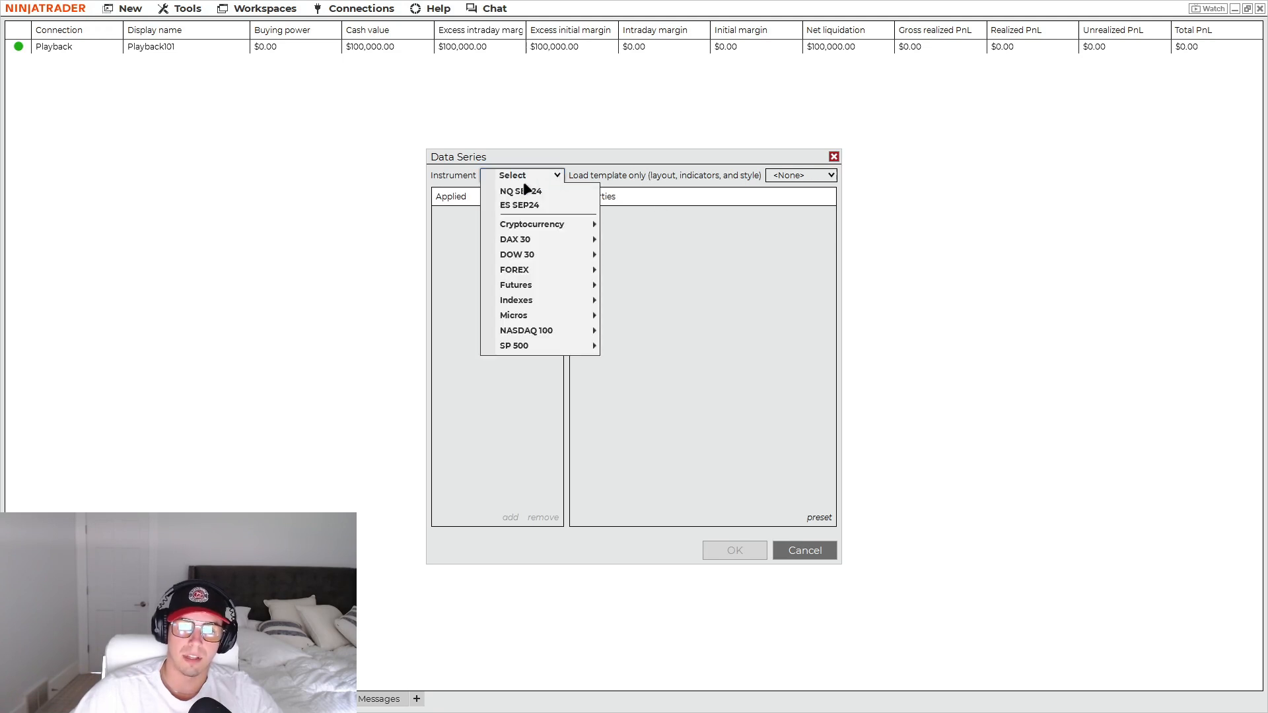
pyautogui.click(520, 190)
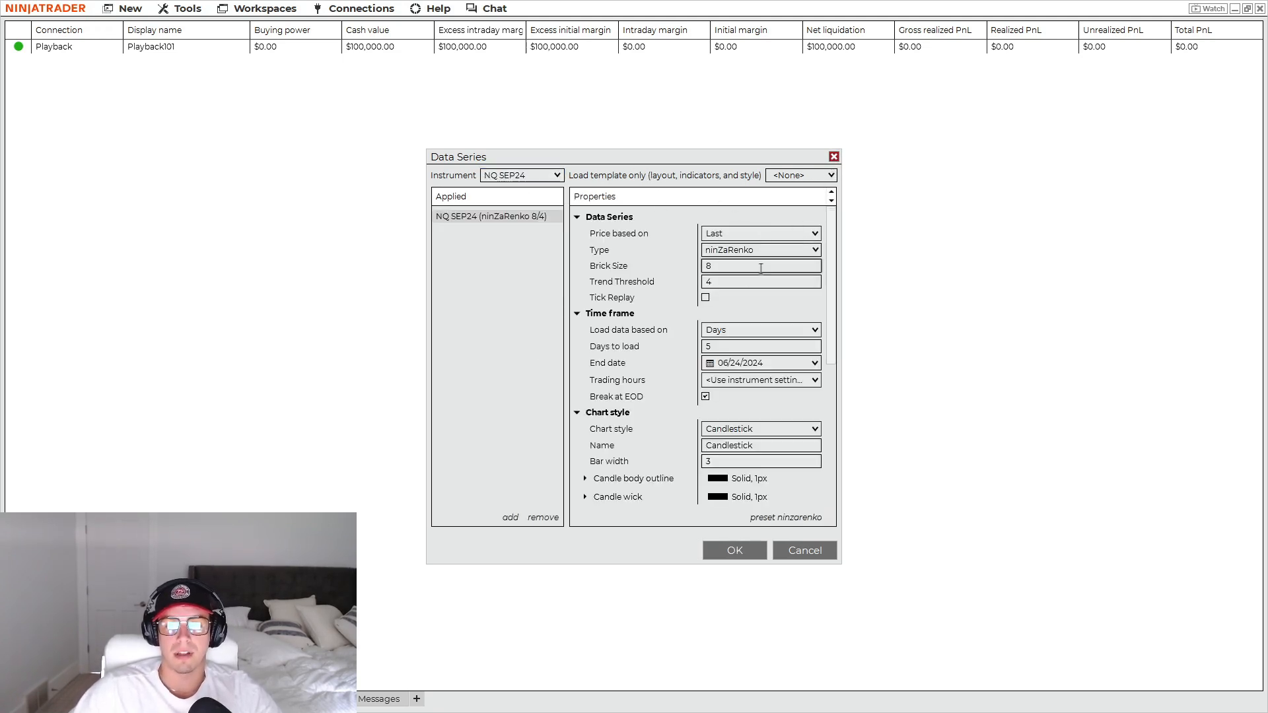
pyautogui.moveTo(797, 281)
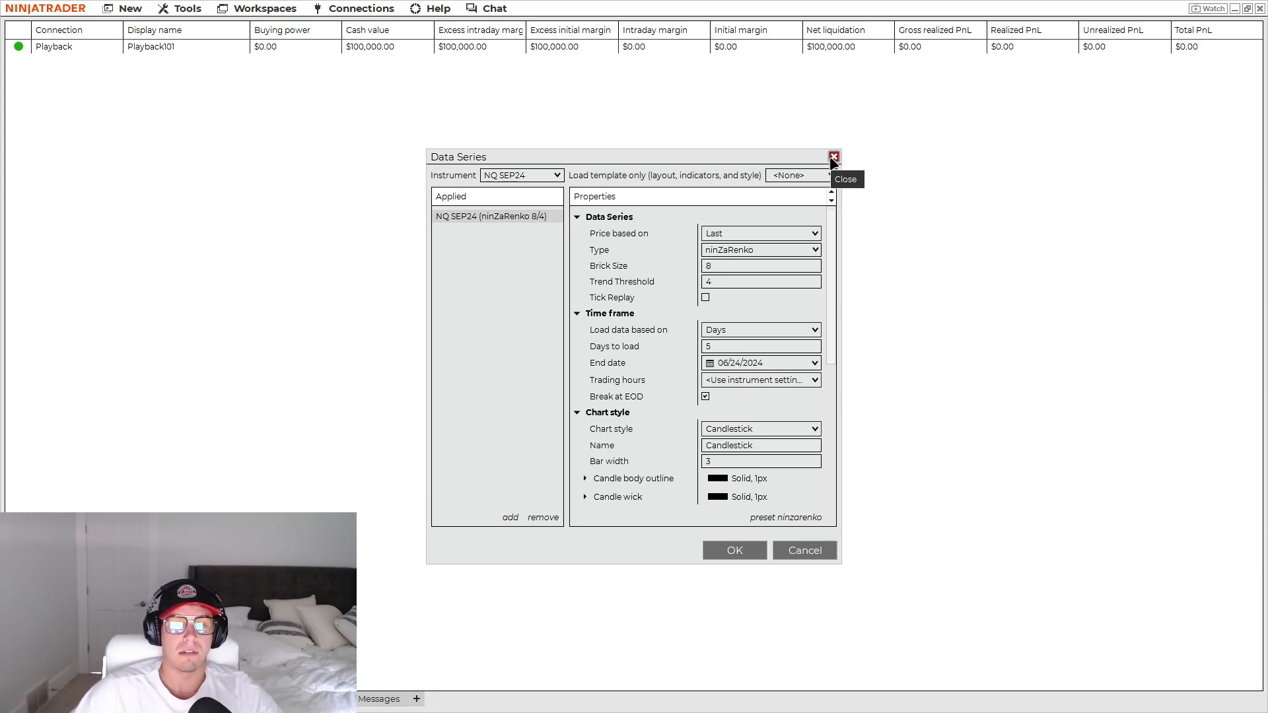
pyautogui.click(834, 156)
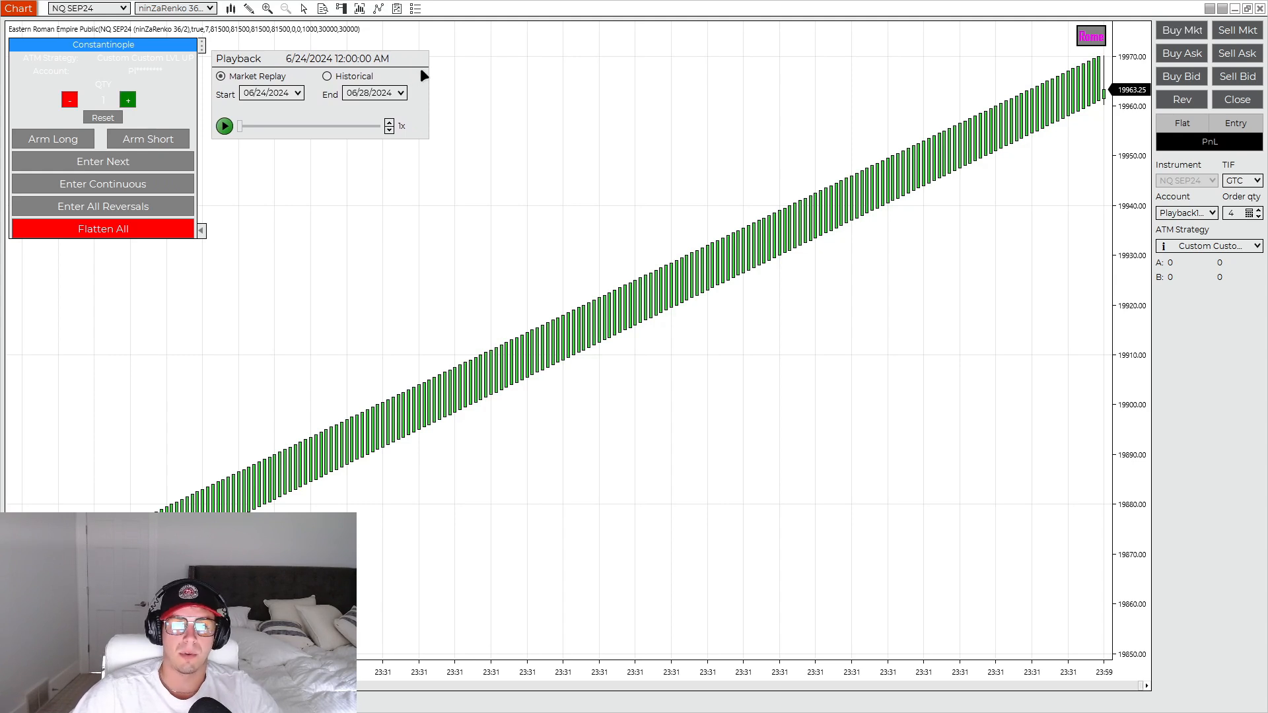
pyautogui.moveTo(578, 62)
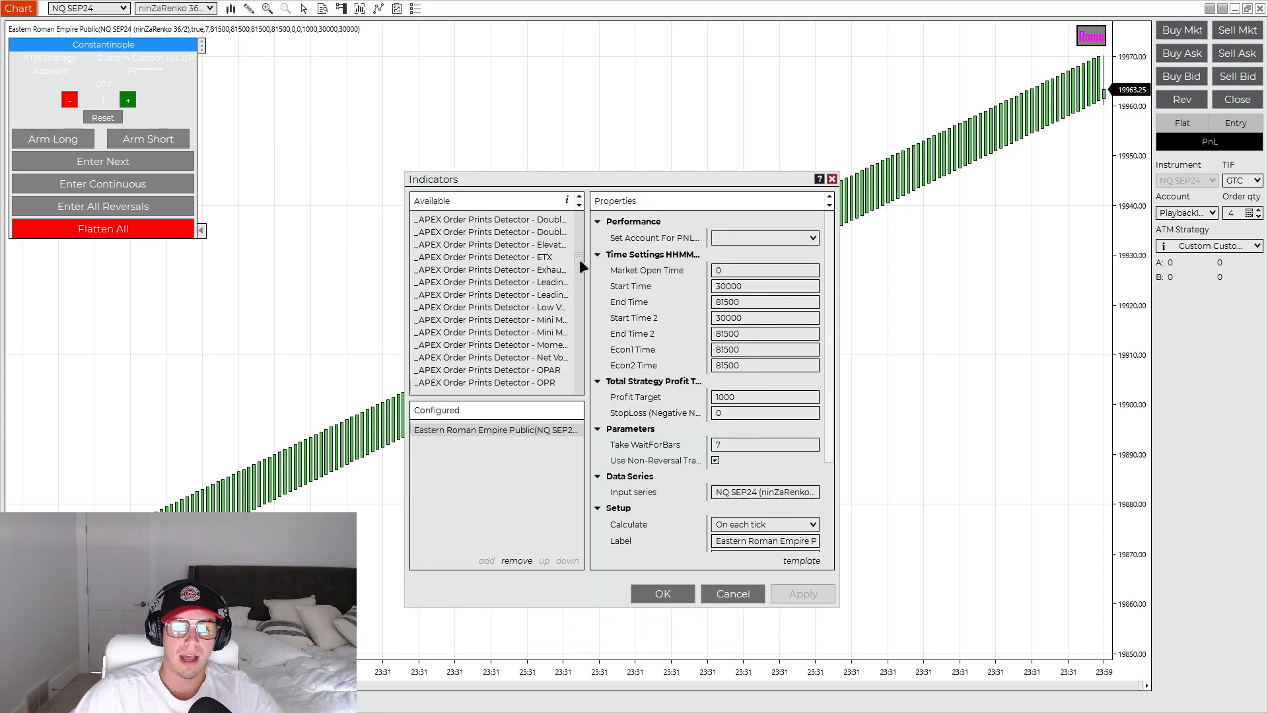
# - Set the Eastern Roman Empire Public indicator to the Playback101 account and open its saved templates
pyautogui.scroll(-3)
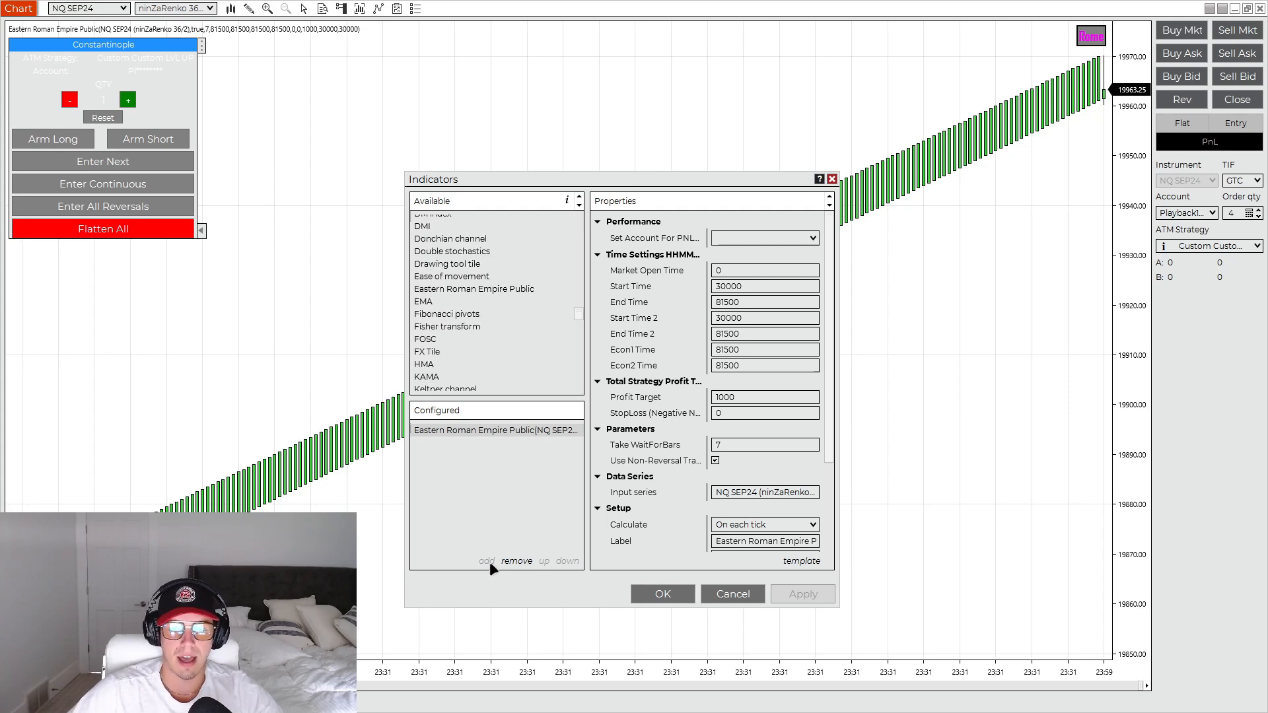
pyautogui.click(763, 238)
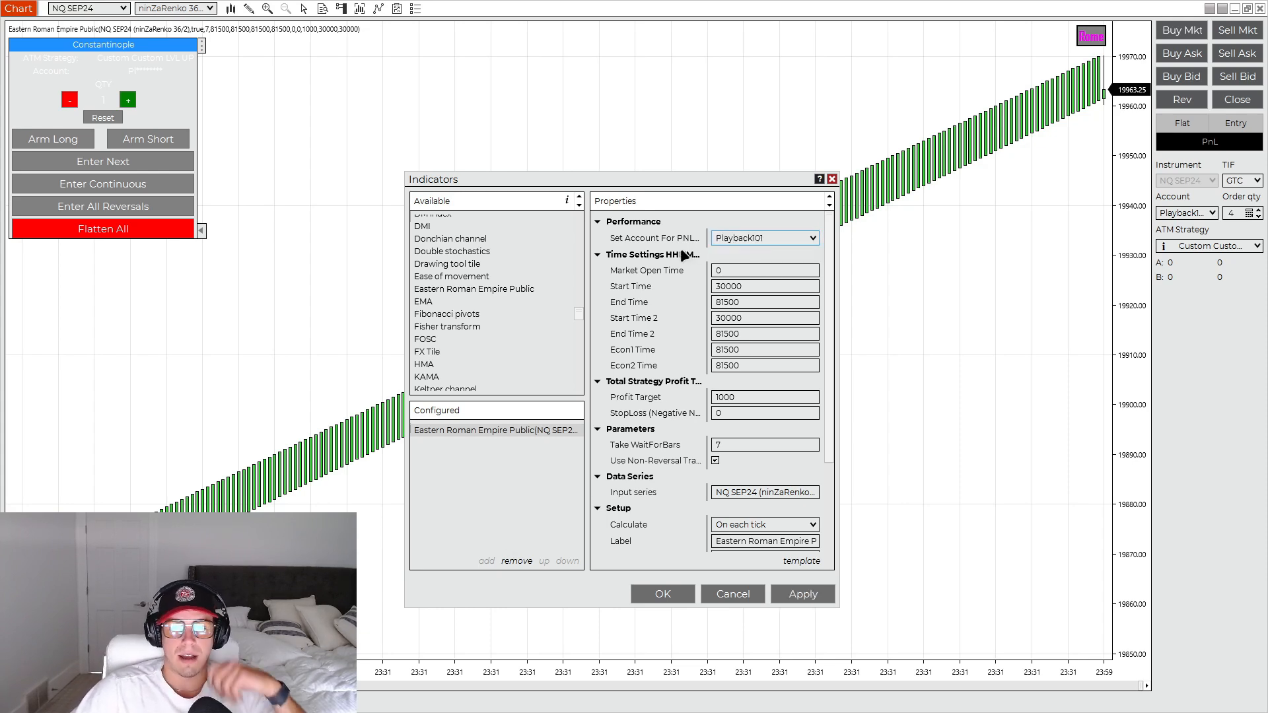
pyautogui.moveTo(655, 237)
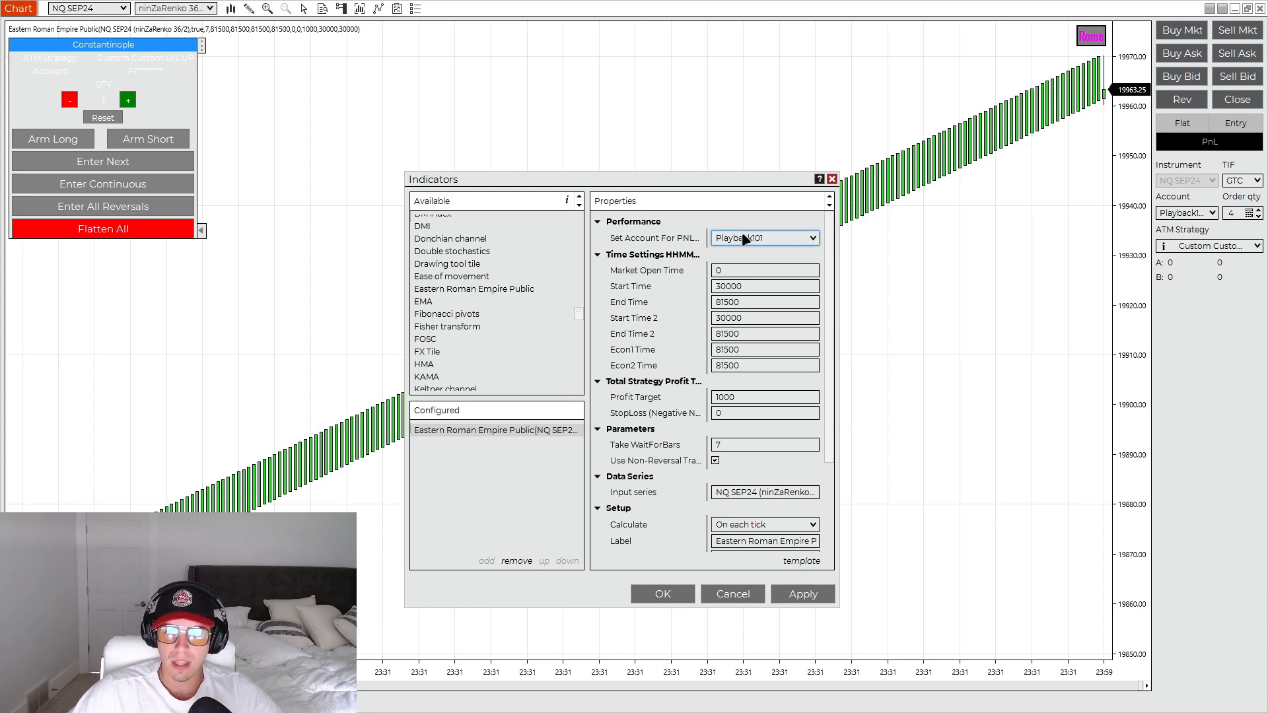
pyautogui.moveTo(764, 237)
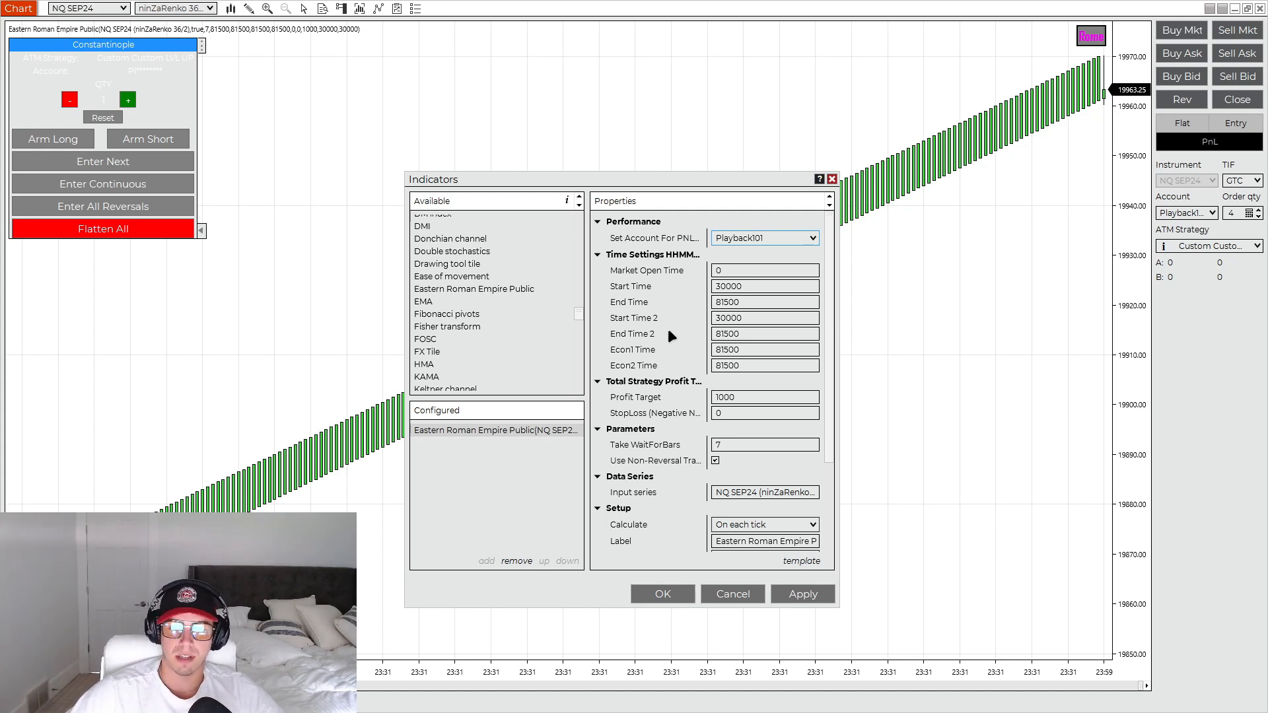
pyautogui.click(764, 398)
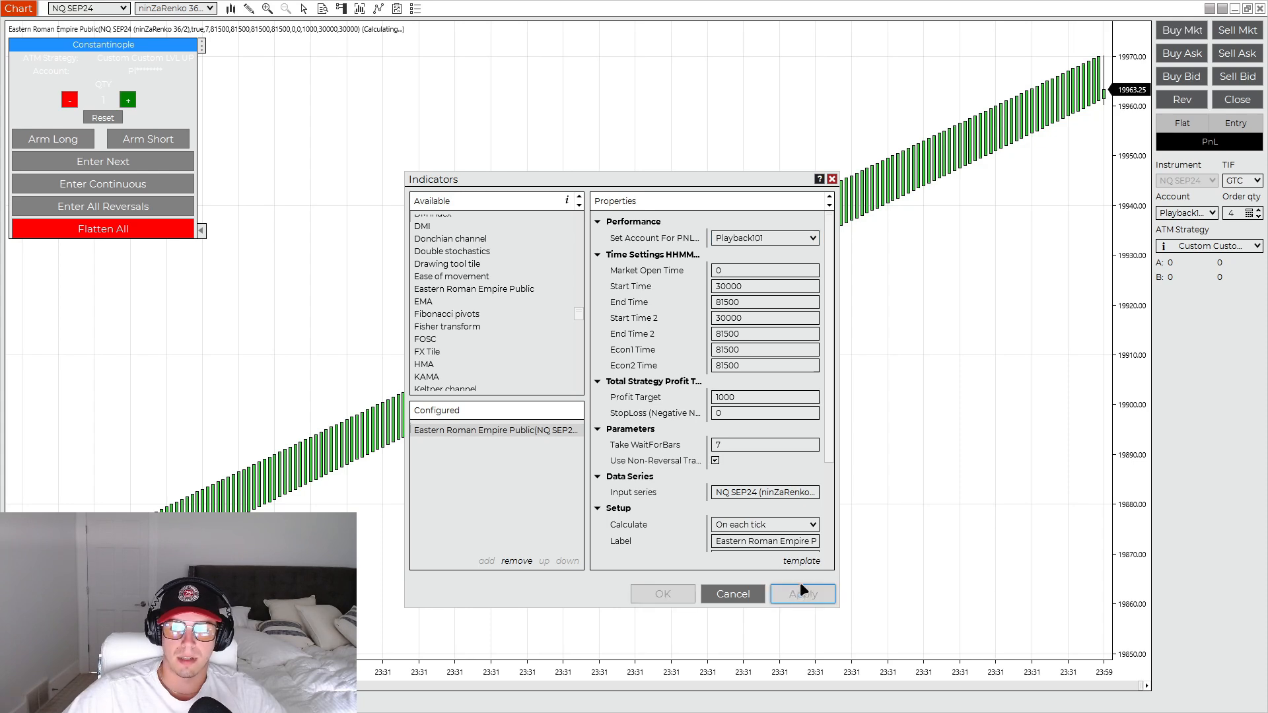
pyautogui.click(802, 593)
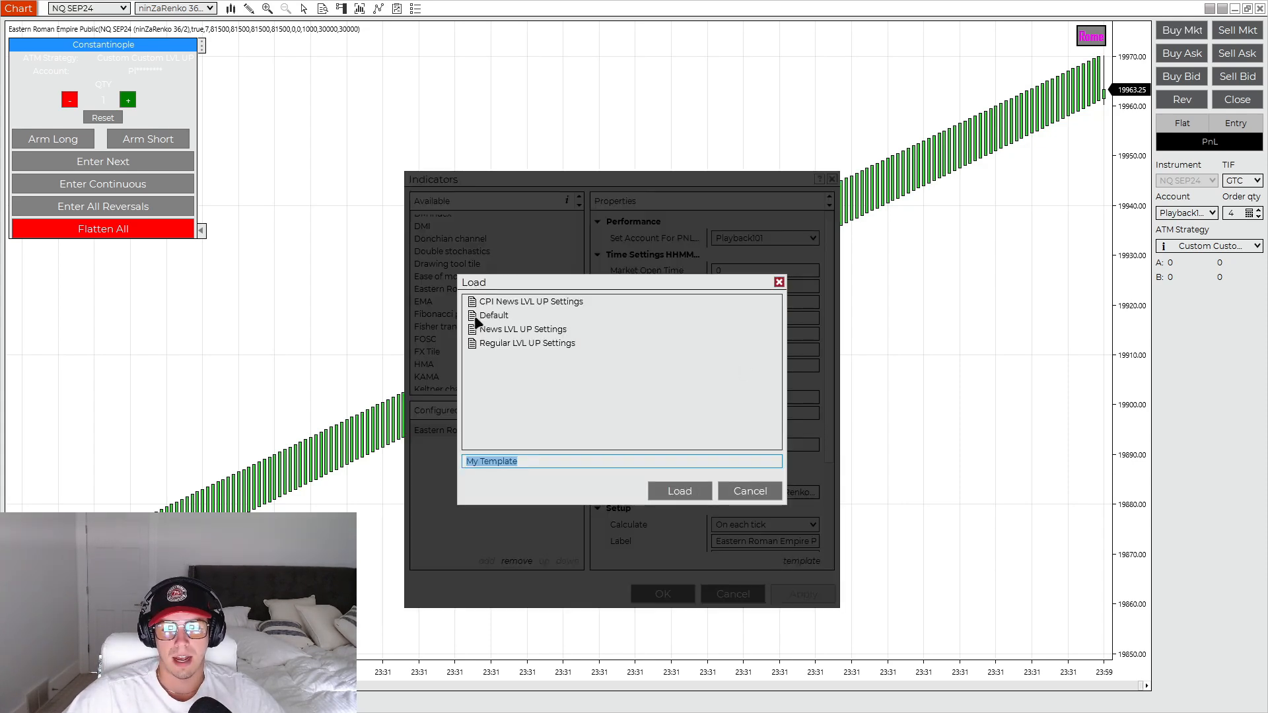
# - Load the News LVL UP Settings template onto the indicator
pyautogui.click(523, 329)
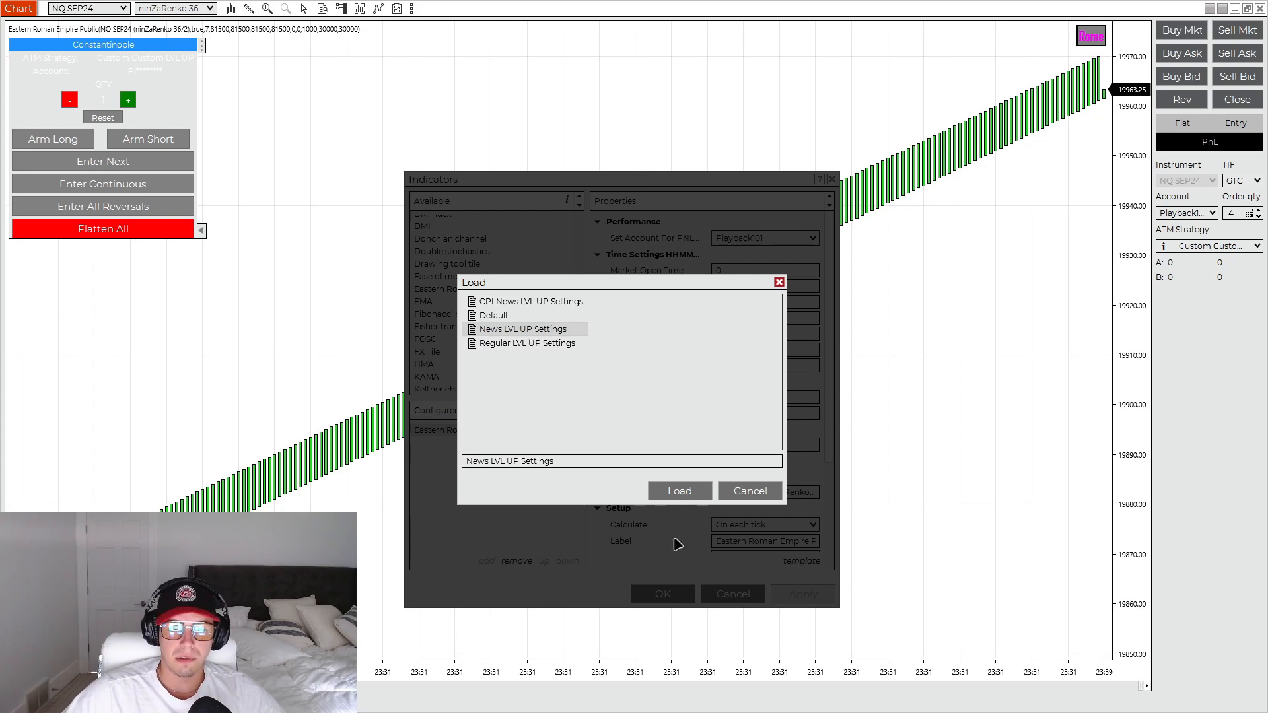
pyautogui.click(679, 492)
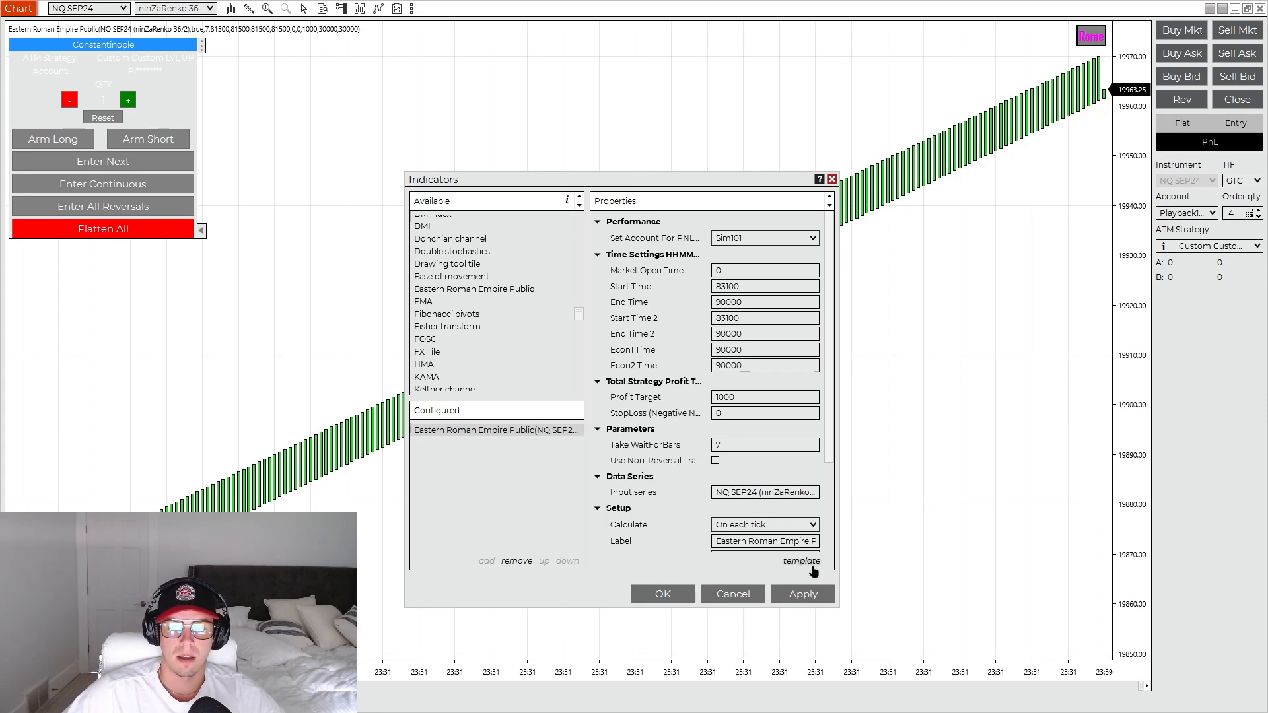
pyautogui.click(802, 561)
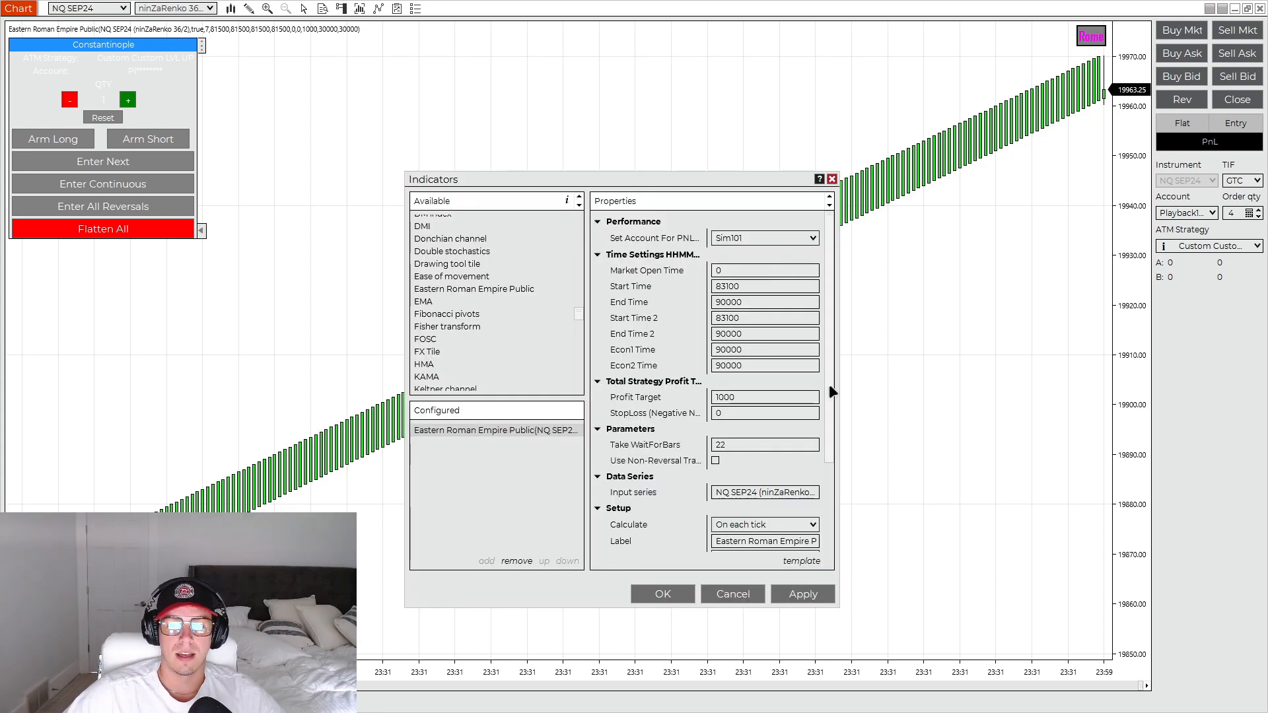
# - Load the Regular LVL UP Settings template onto the indicator
pyautogui.click(763, 445)
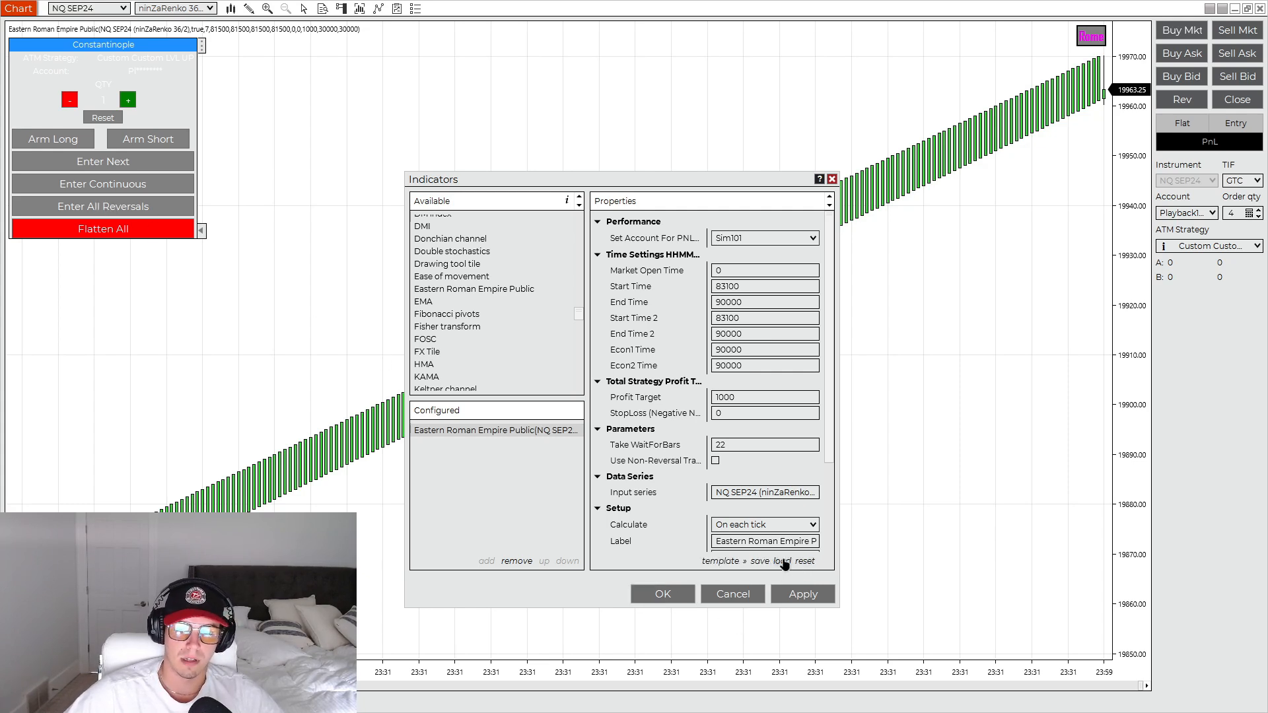
pyautogui.click(769, 560)
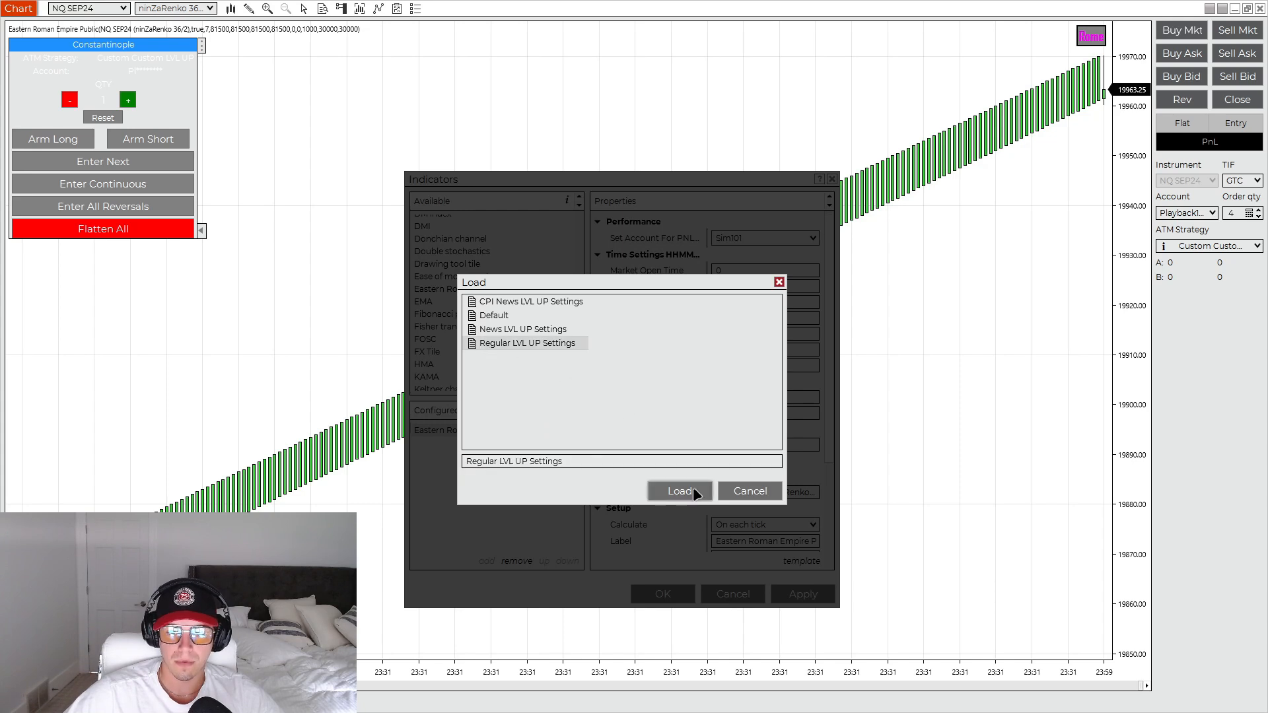
pyautogui.click(678, 491)
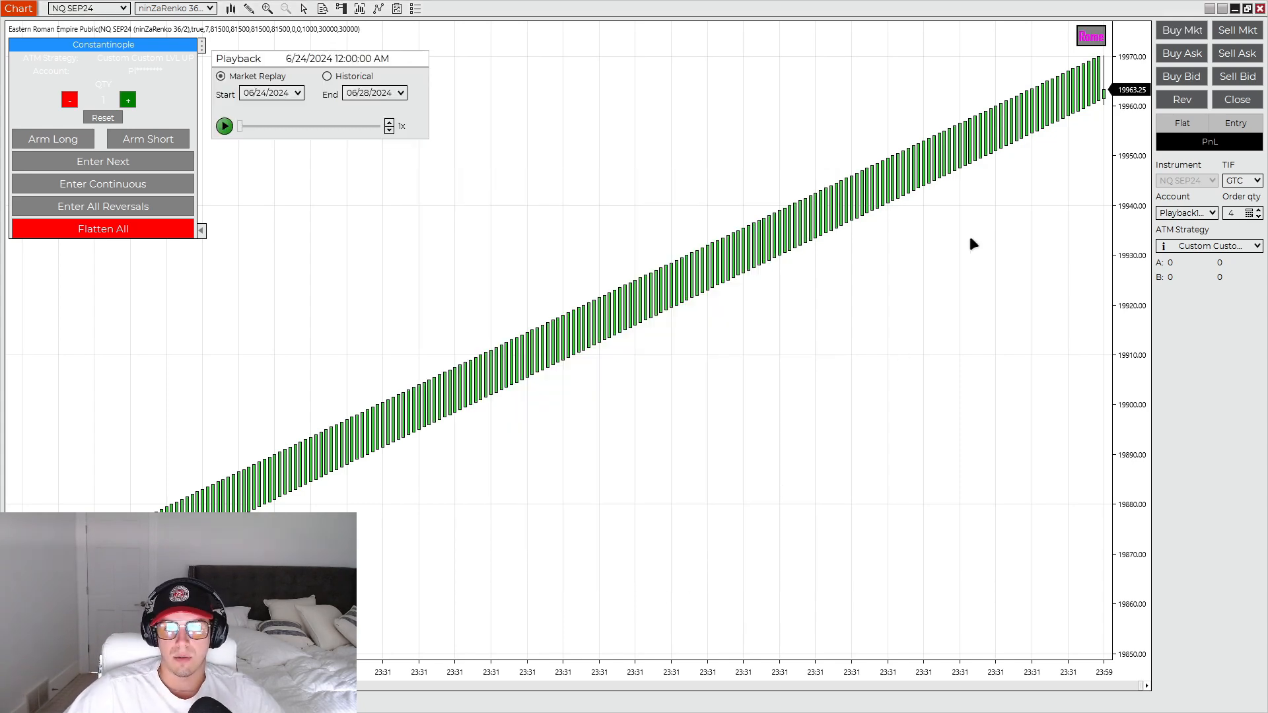
pyautogui.click(1229, 246)
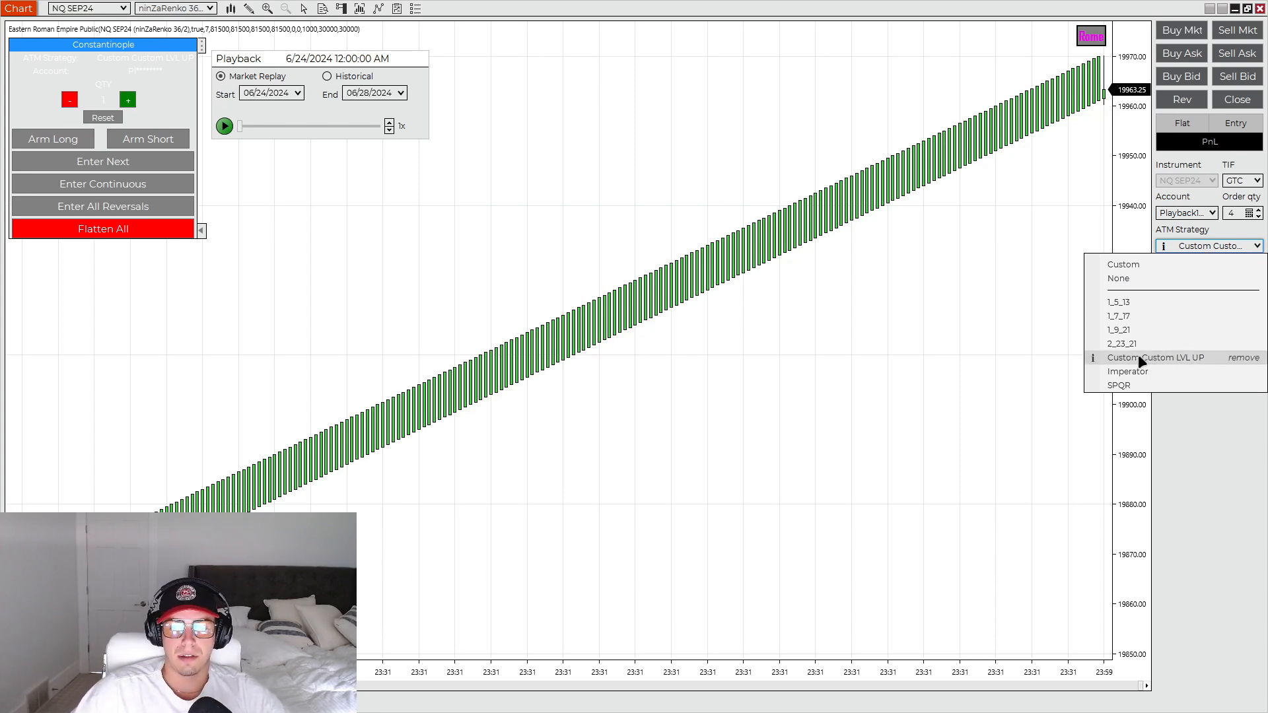
pyautogui.moveTo(1163, 369)
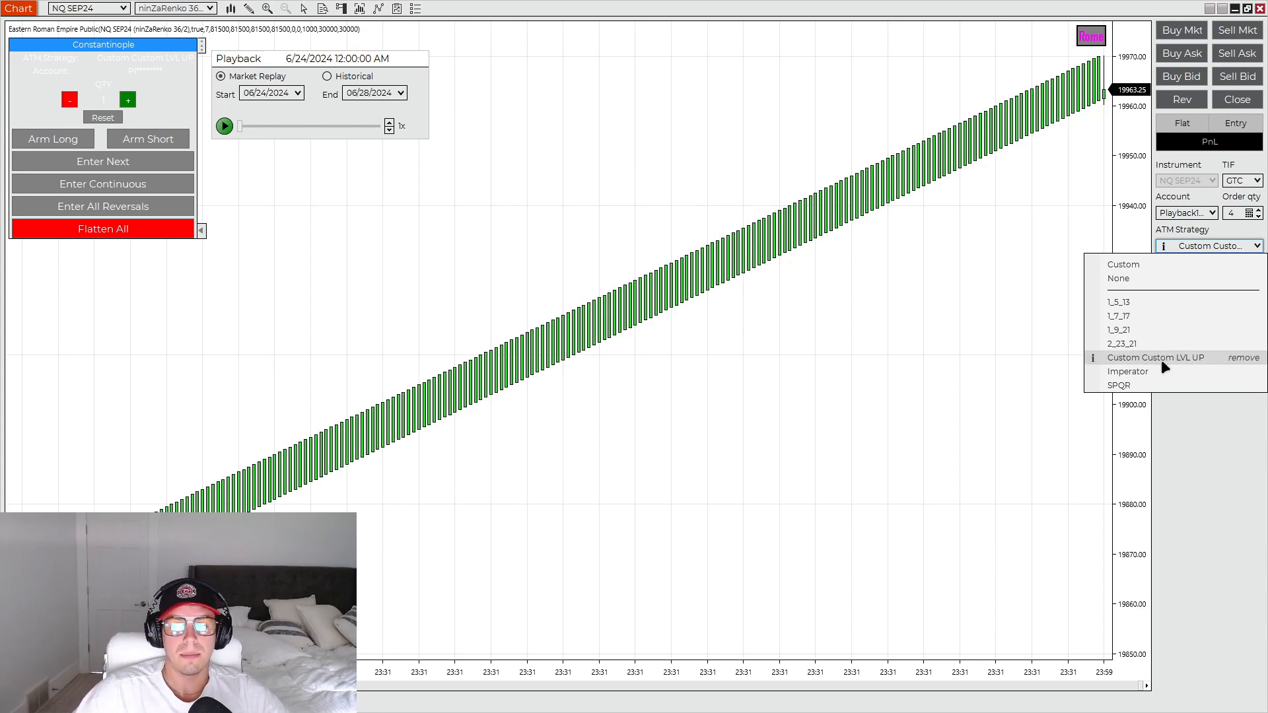
pyautogui.moveTo(1127, 371)
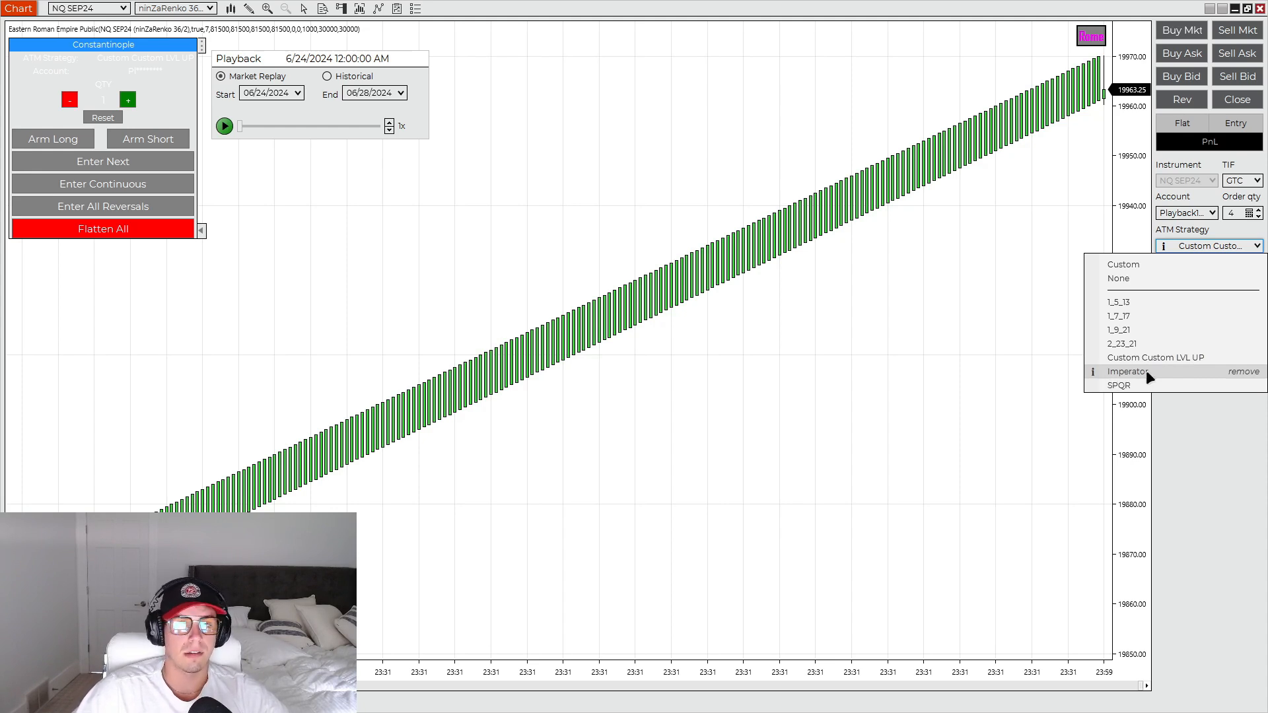
pyautogui.click(1154, 358)
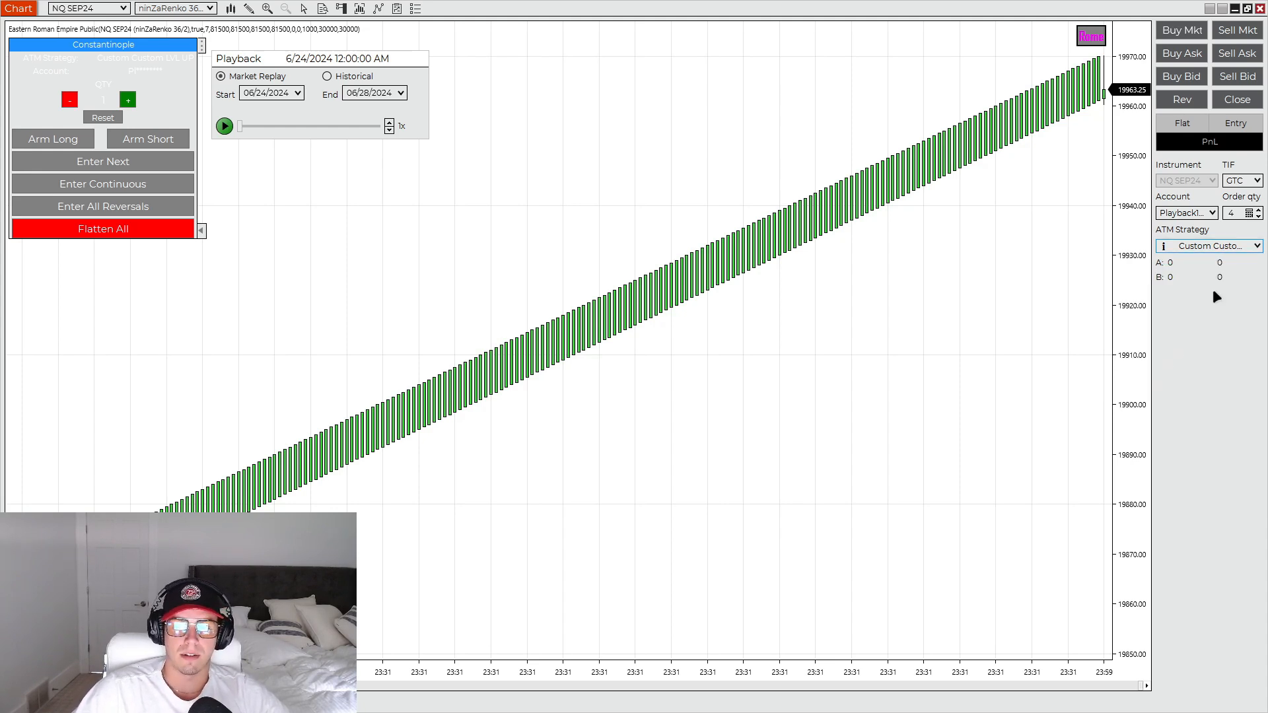
pyautogui.click(1165, 246)
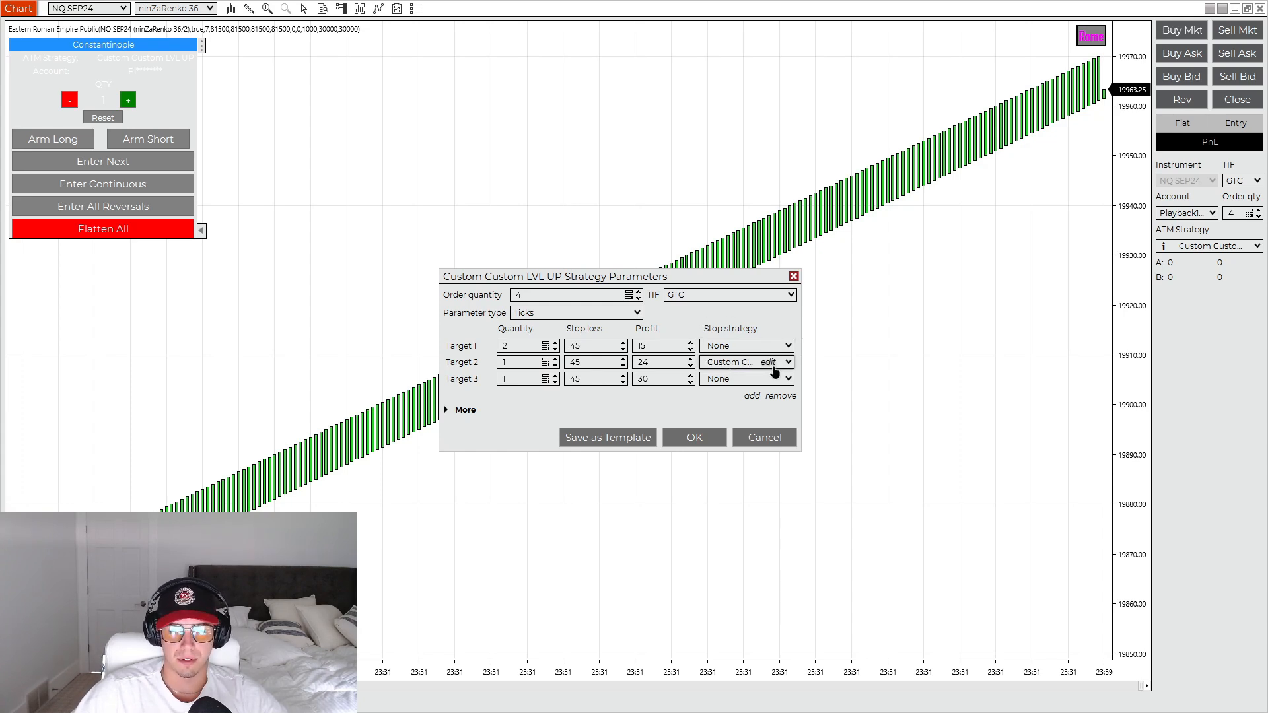
pyautogui.click(766, 362)
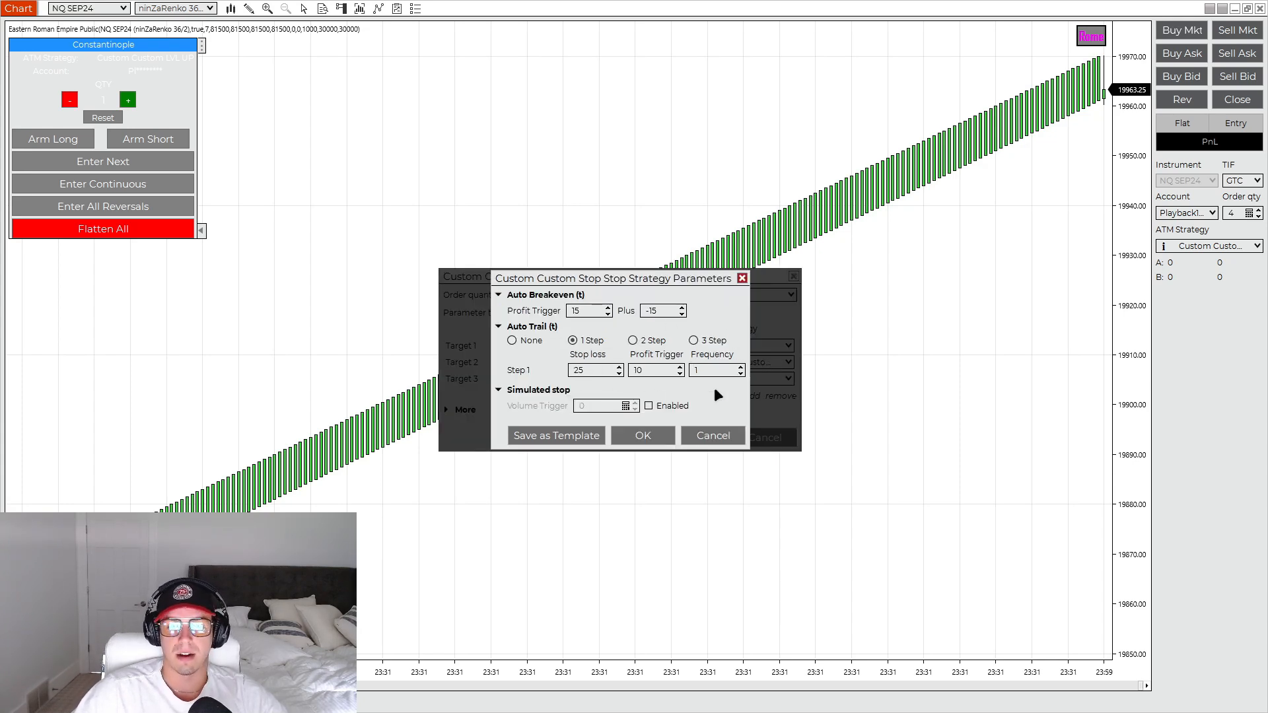
pyautogui.click(661, 311)
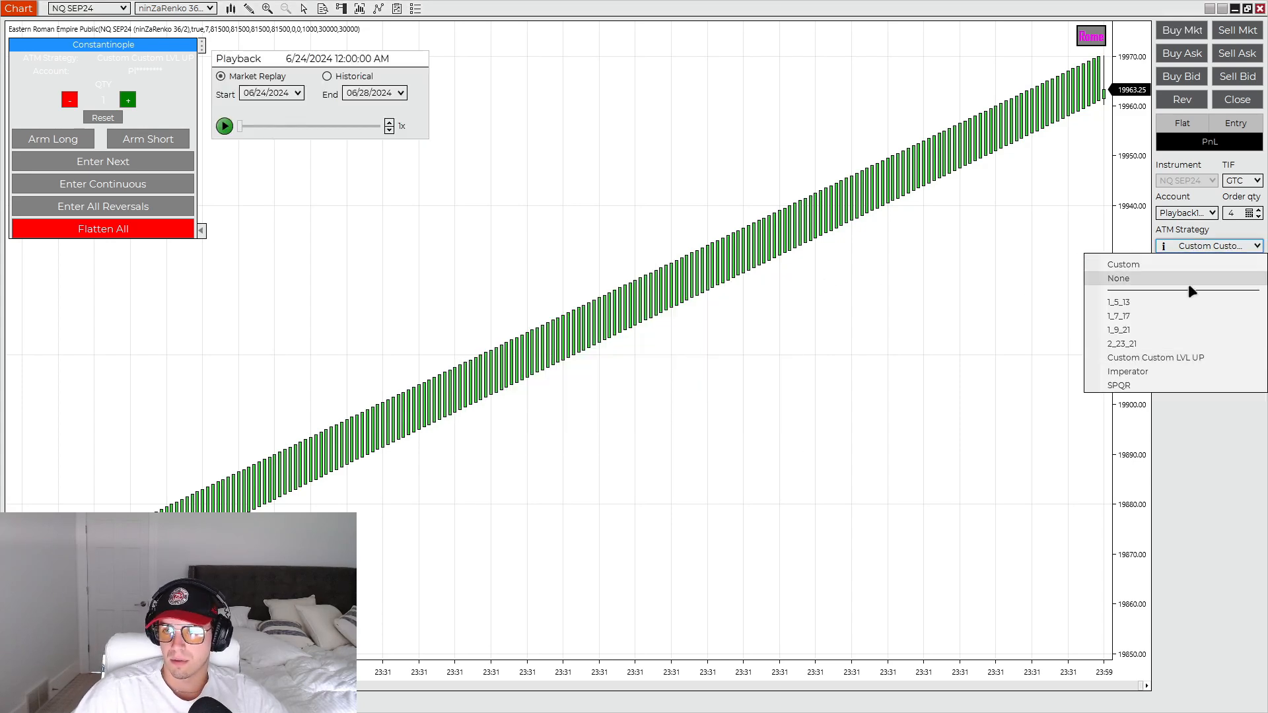
# - Make Imperator the ATM strategy (quantity 3, two targets) and review its Imperator Stop settings
pyautogui.click(1127, 371)
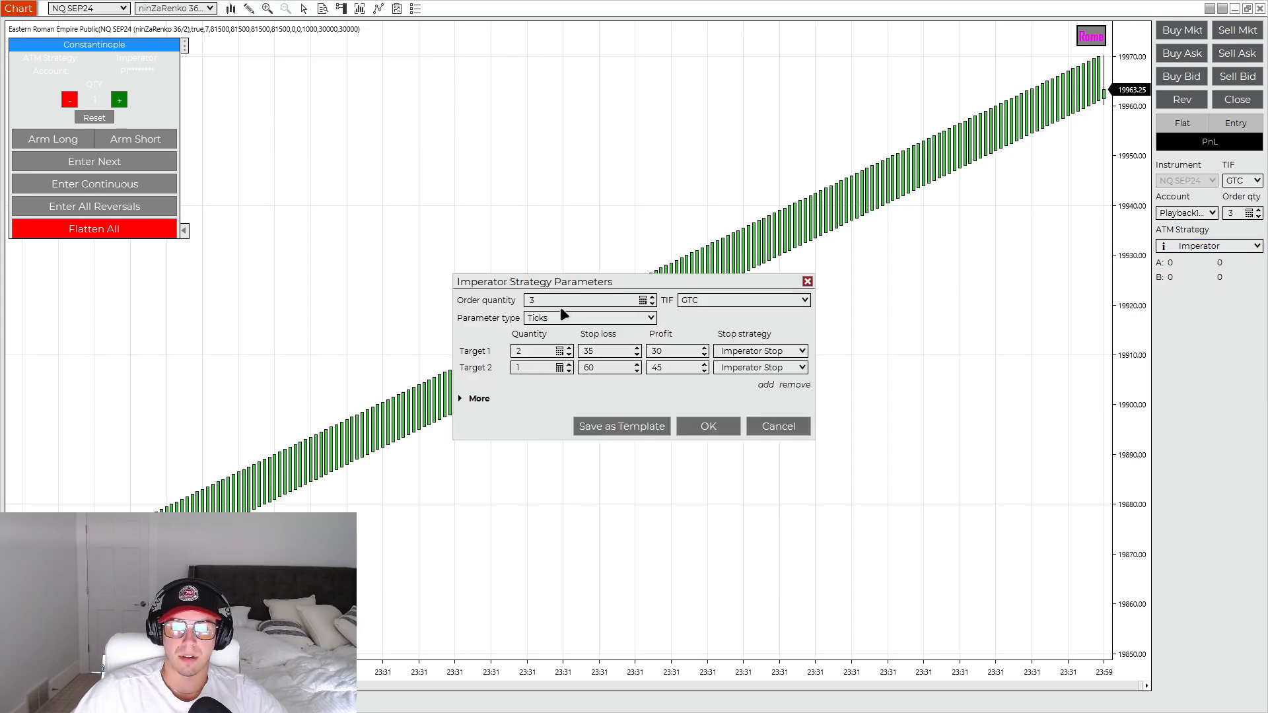
pyautogui.click(603, 350)
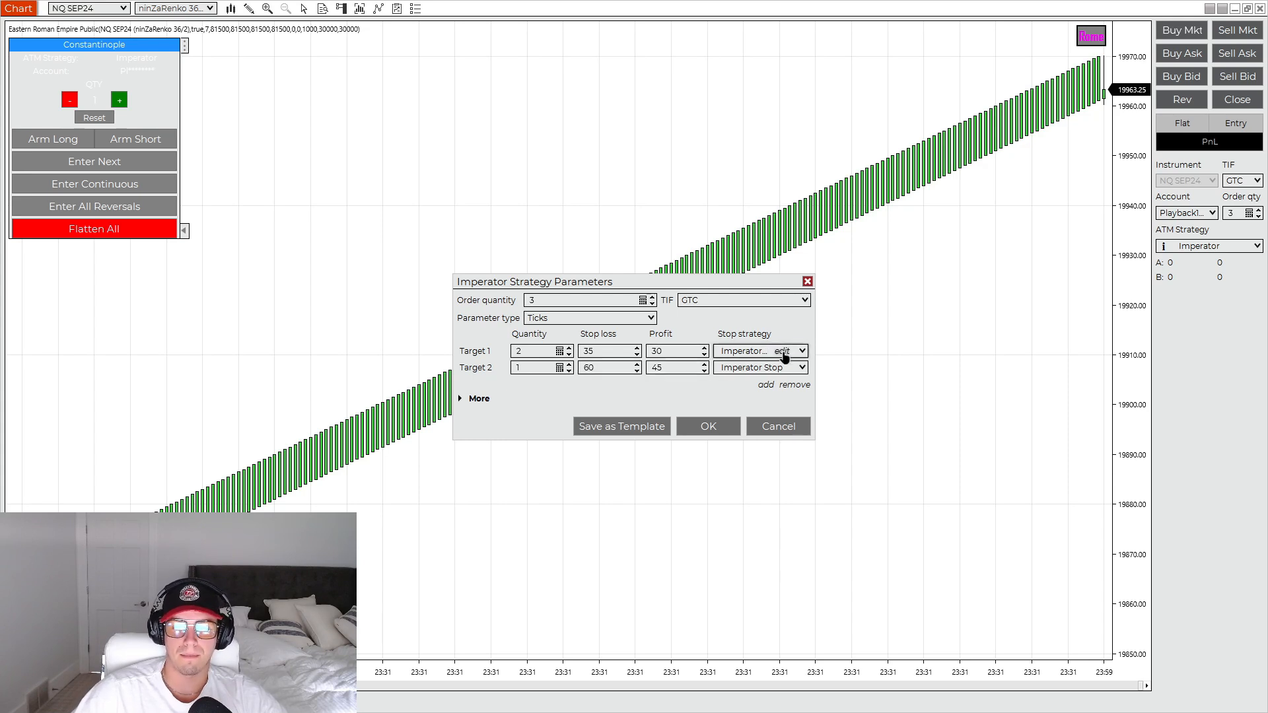
pyautogui.click(789, 350)
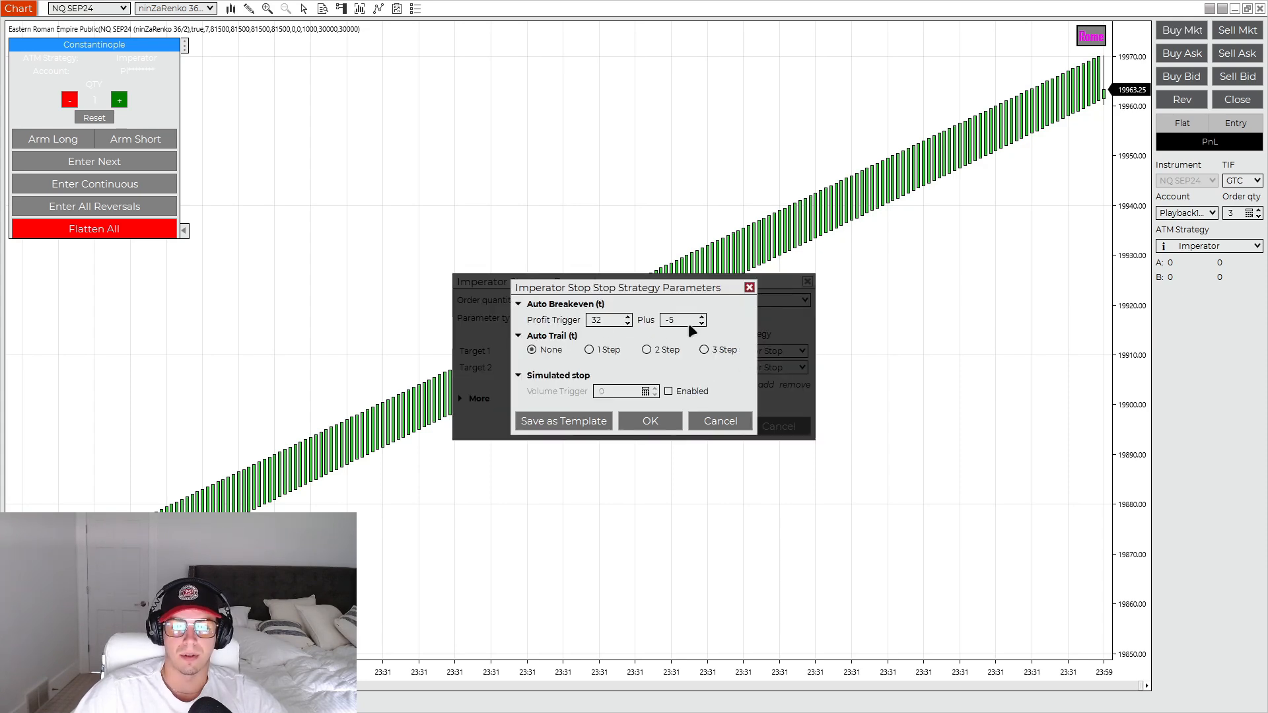
pyautogui.moveTo(748, 288)
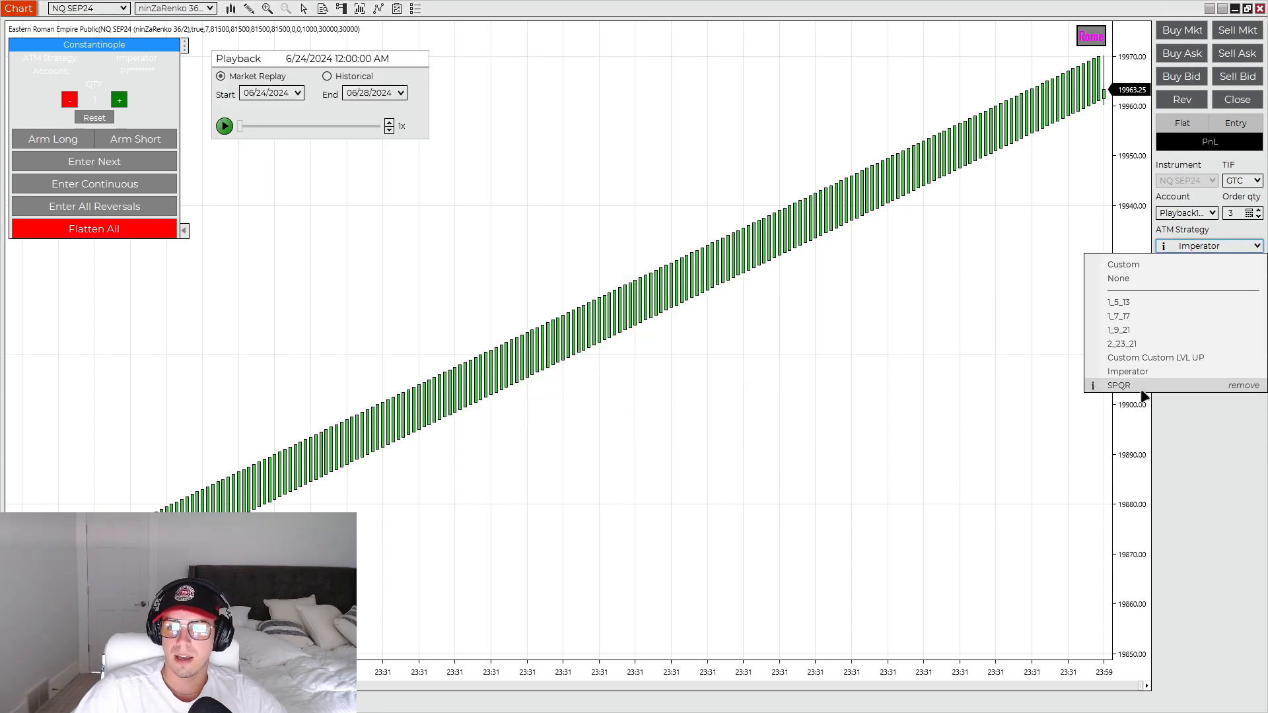
# - Make SPQR the ATM strategy (quantity 4, three targets) and review the SPQR Stop for Target 2
pyautogui.click(1119, 385)
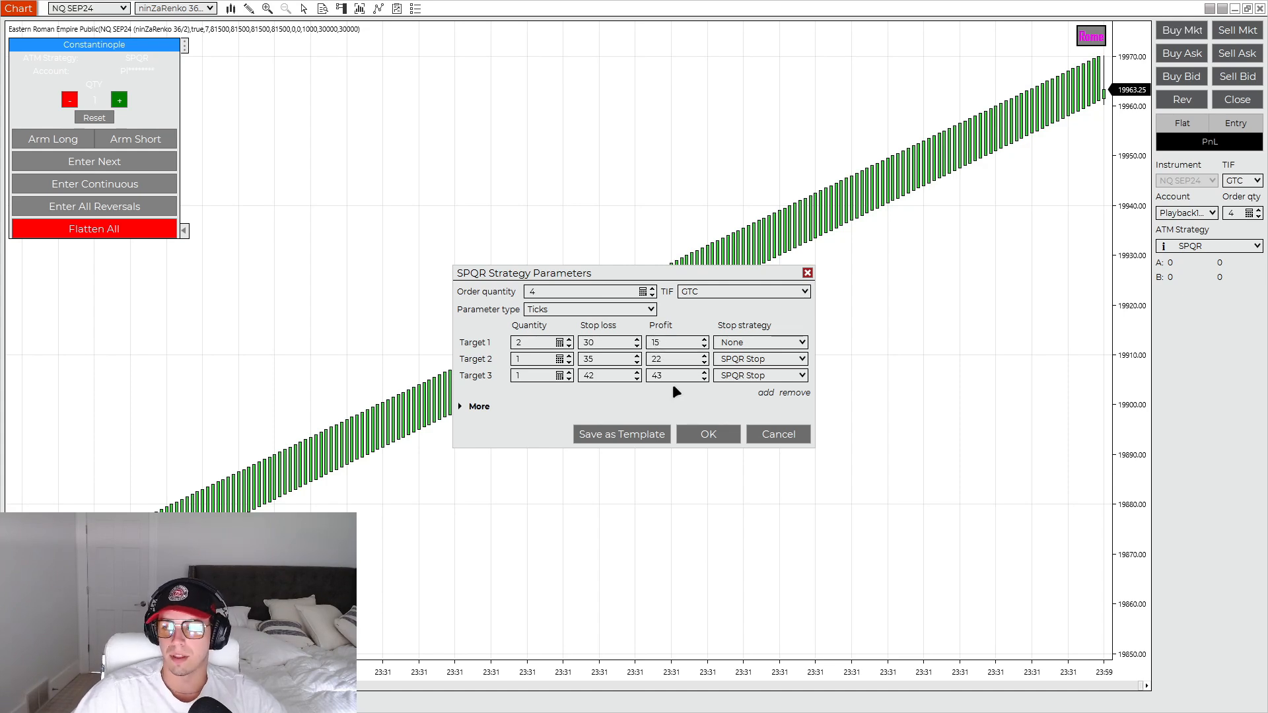
pyautogui.moveTo(752, 360)
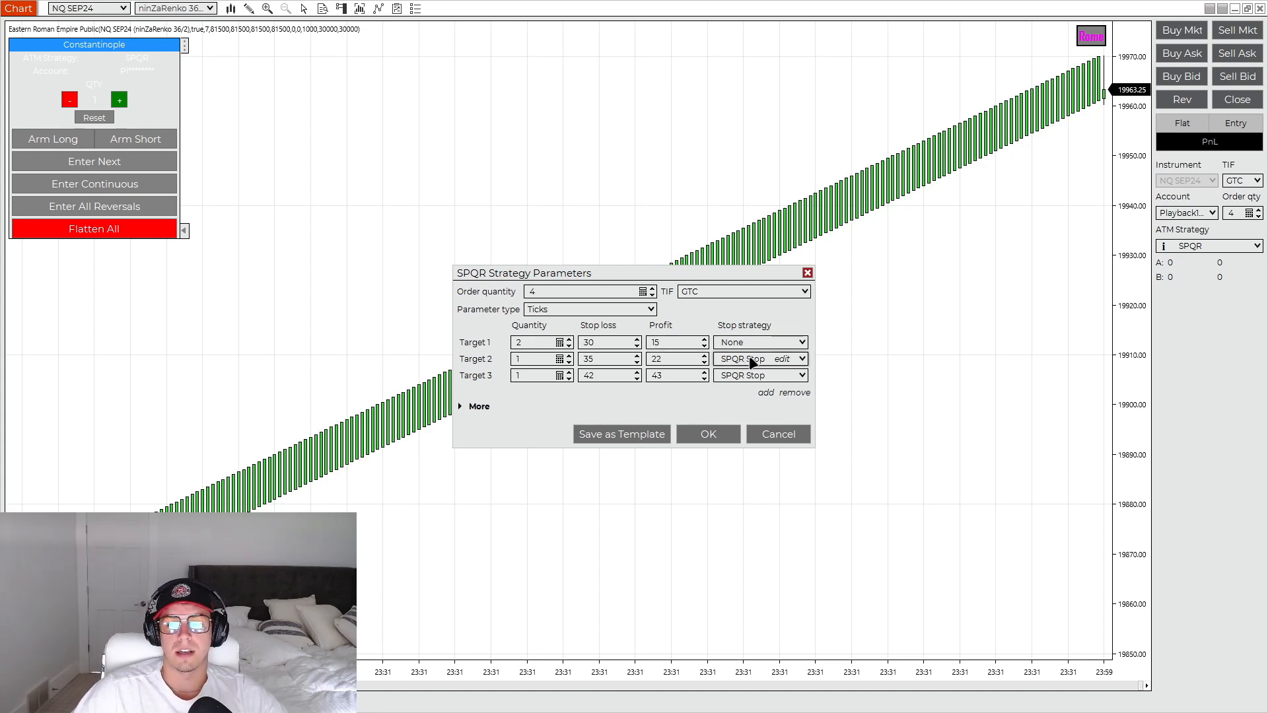
pyautogui.click(781, 359)
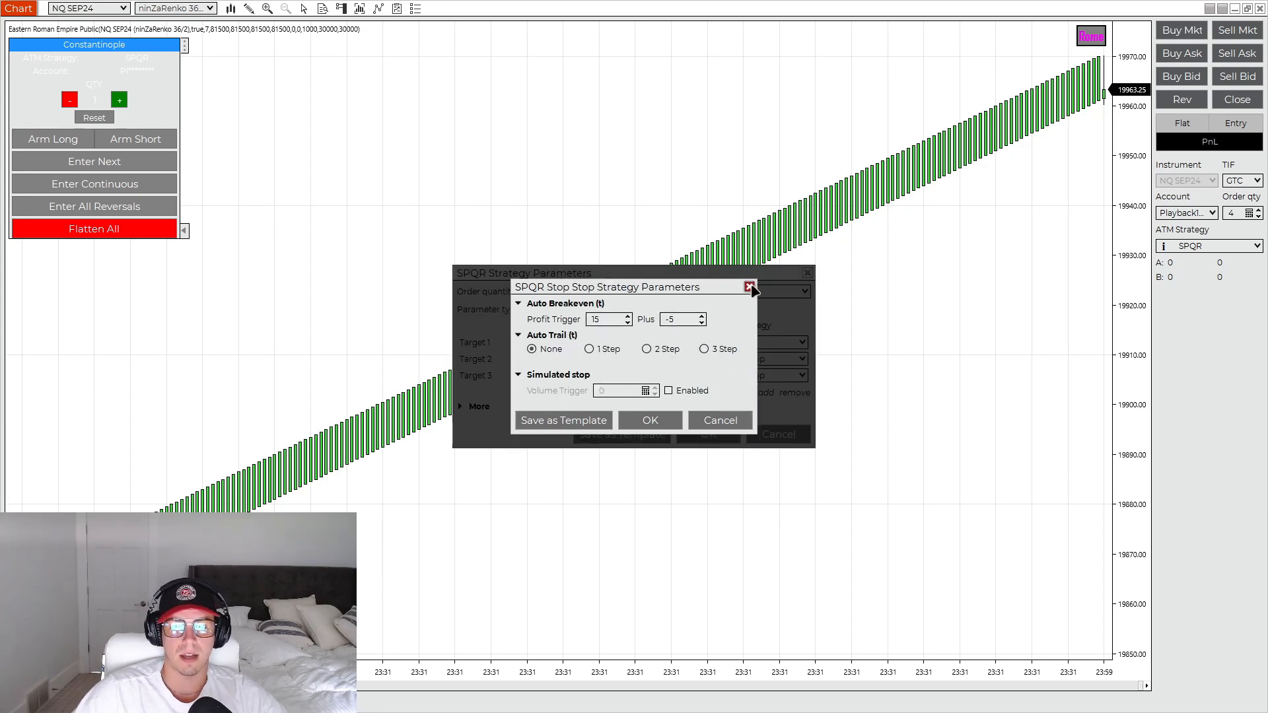
pyautogui.click(749, 287)
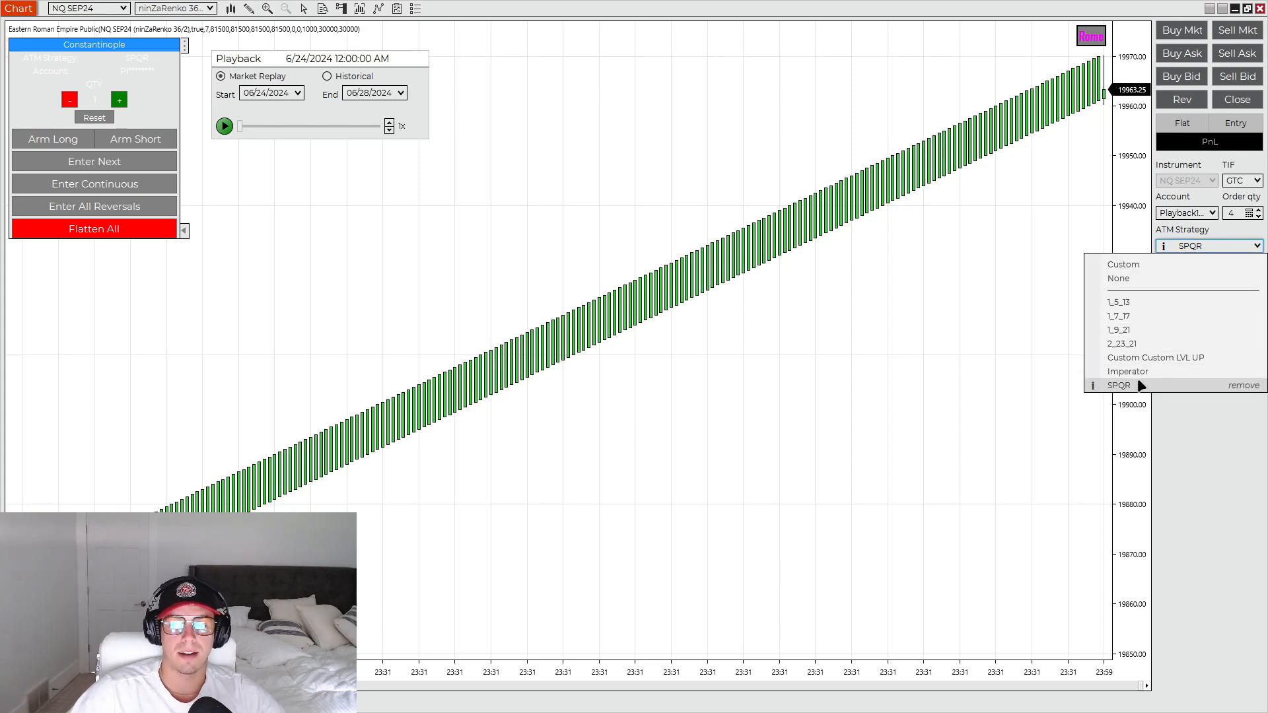
pyautogui.moveTo(1154, 358)
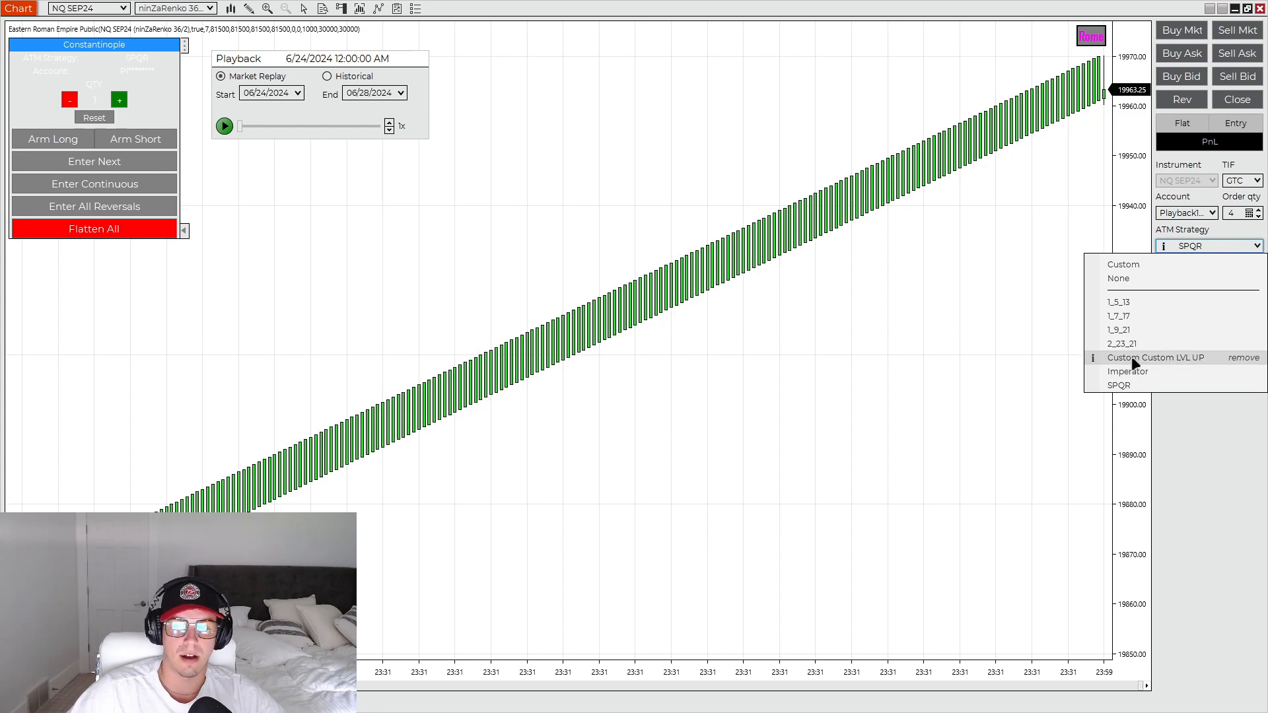
pyautogui.click(1154, 358)
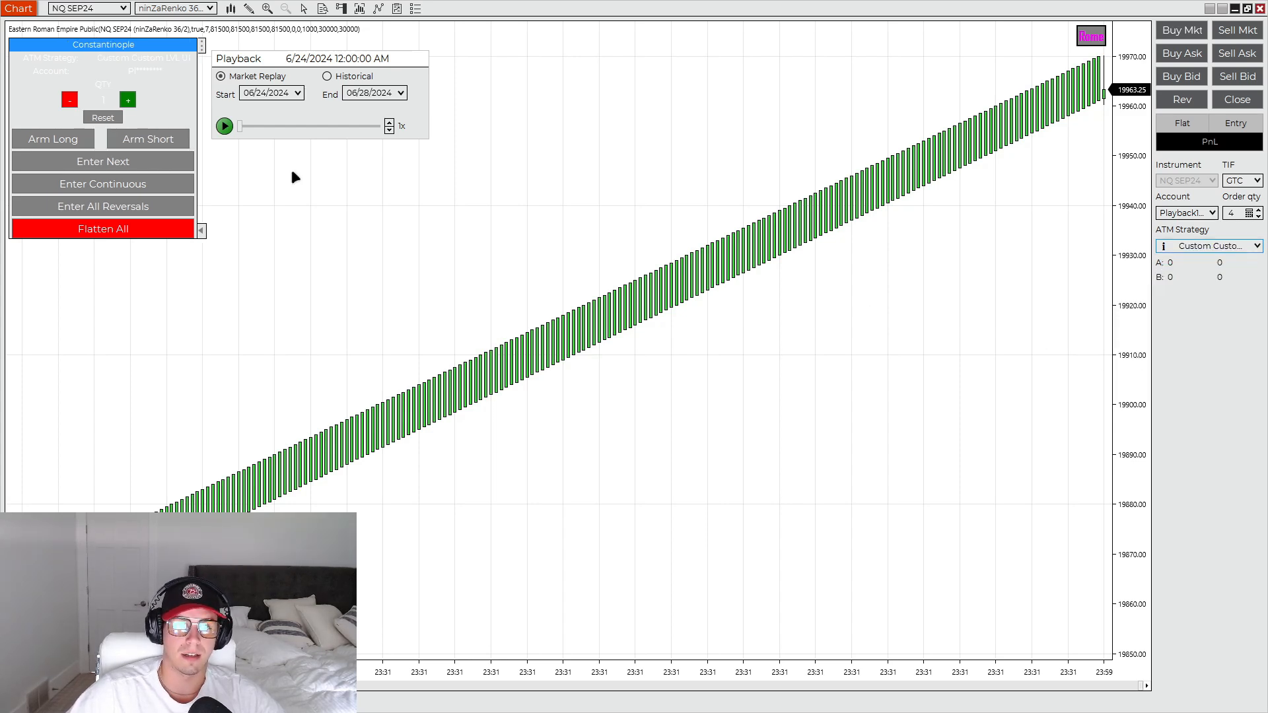
pyautogui.moveTo(164, 66)
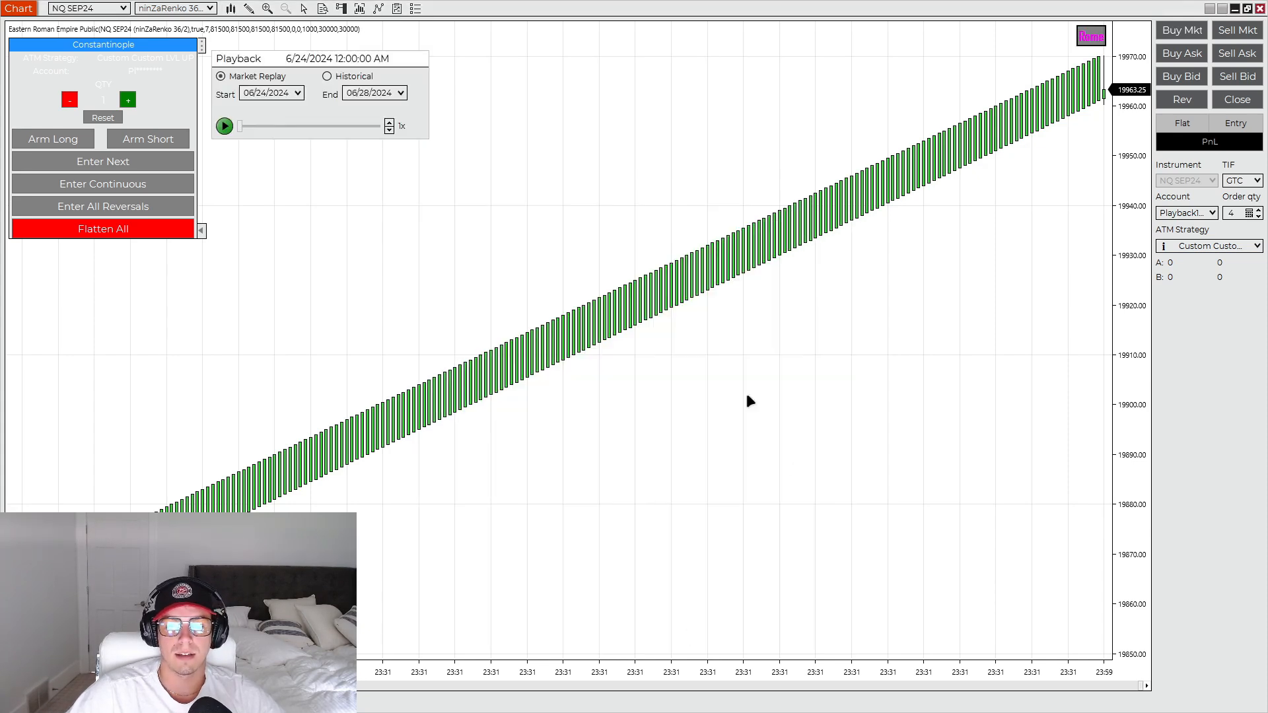
# - Arm long and short entries with continuous entry, run the replay at max speed, then pause it
pyautogui.click(53, 139)
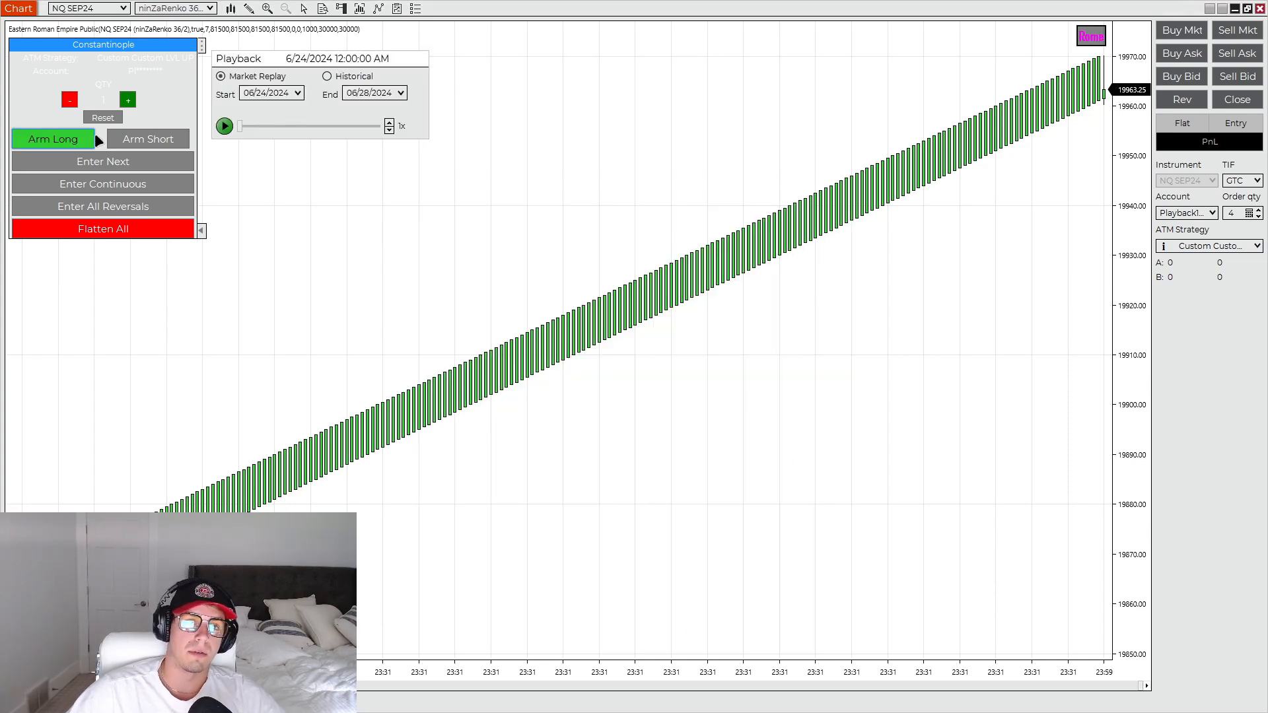
pyautogui.moveTo(104, 183)
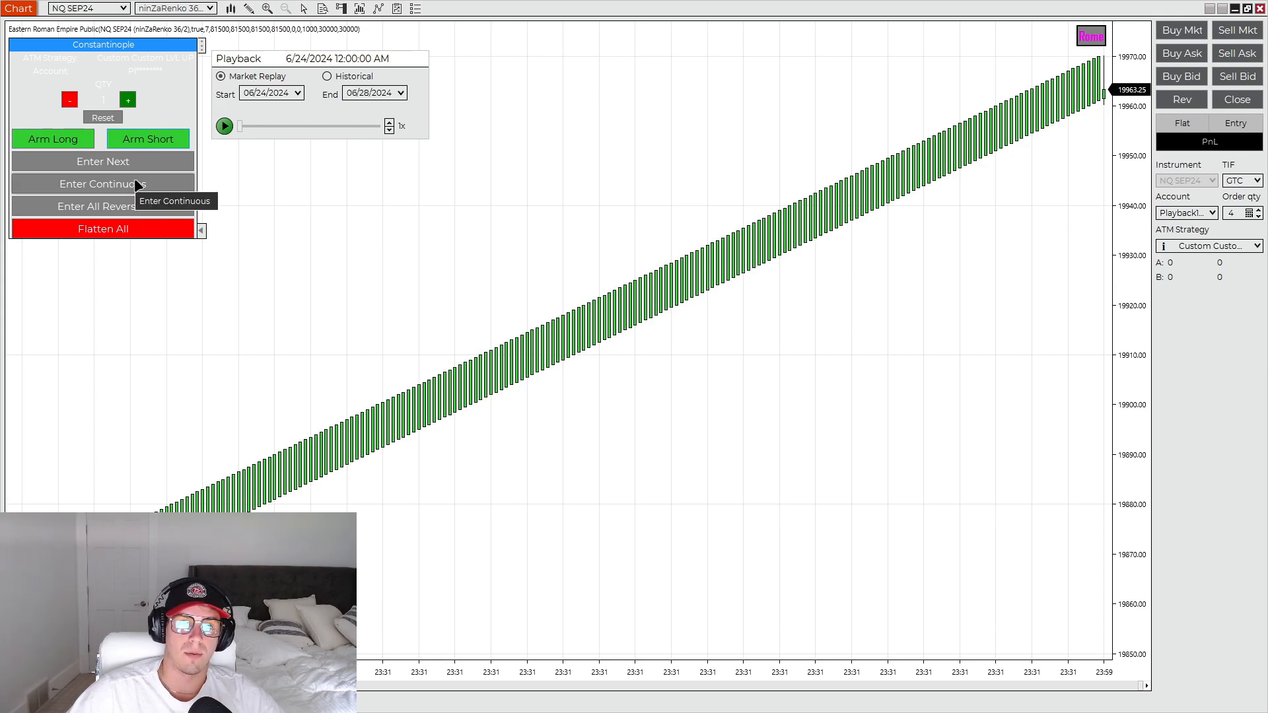
pyautogui.click(102, 184)
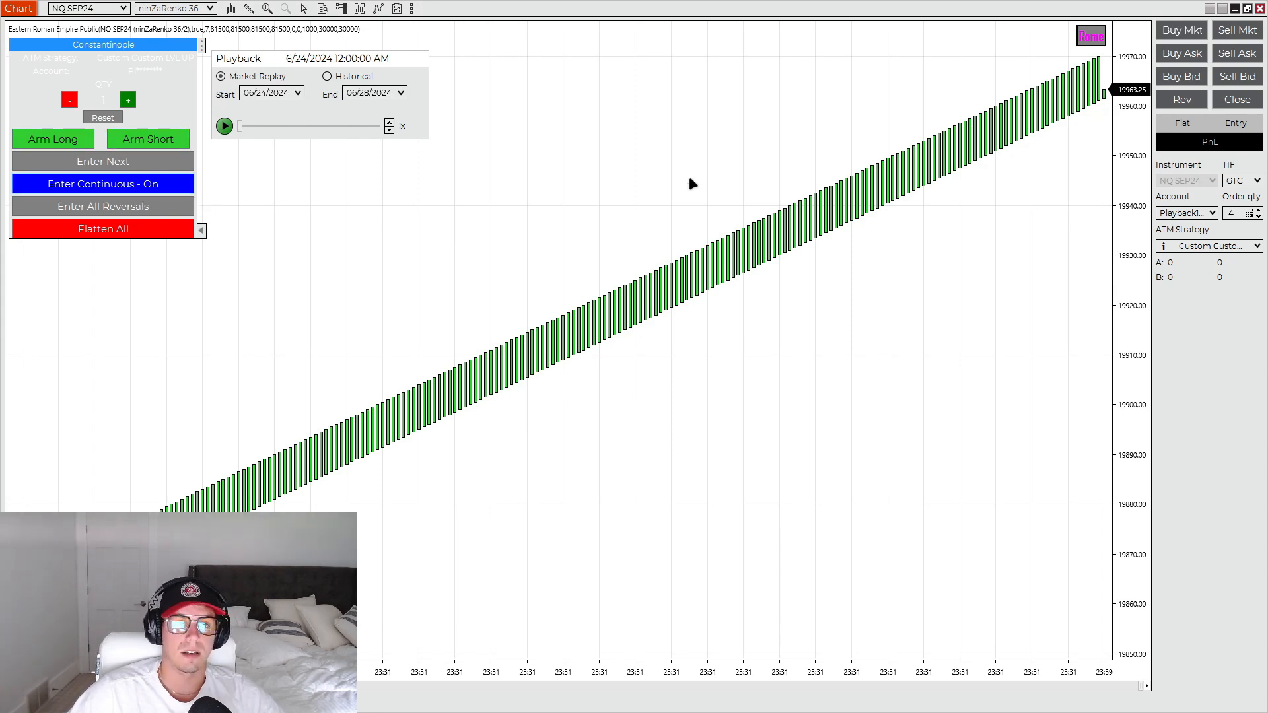
pyautogui.click(225, 127)
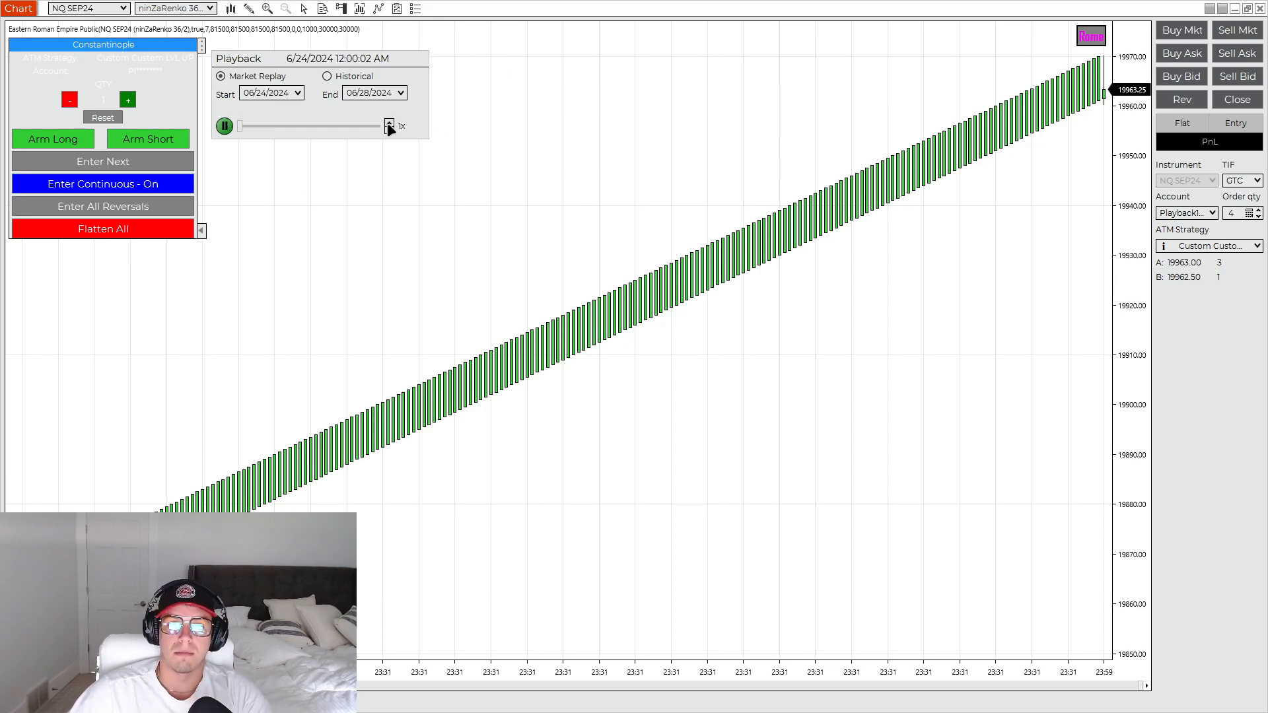
pyautogui.click(388, 121)
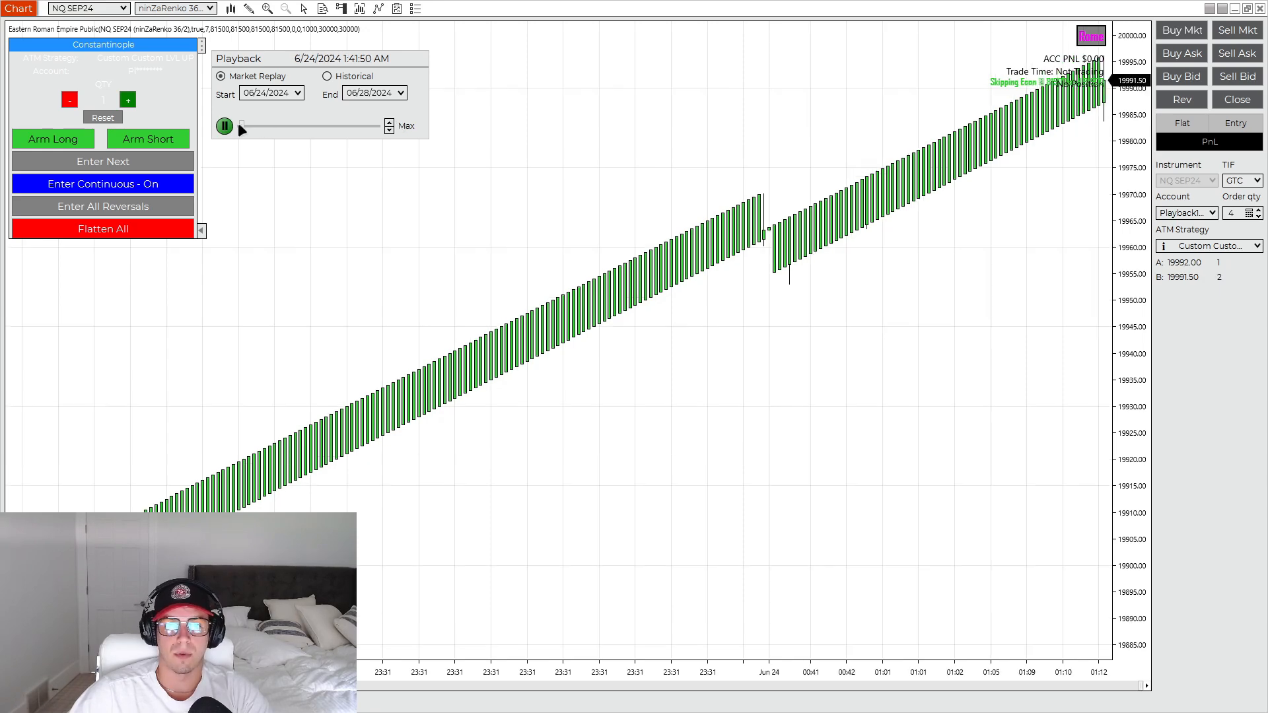
pyautogui.click(225, 126)
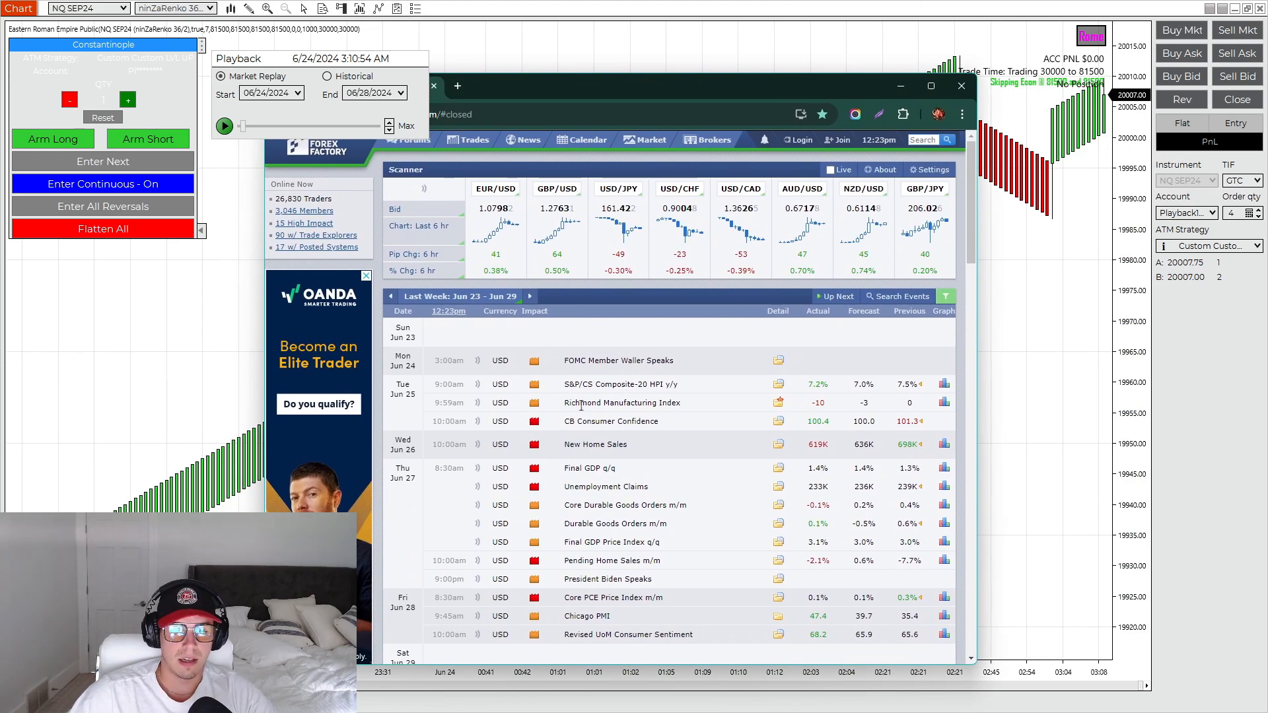
pyautogui.moveTo(575, 455)
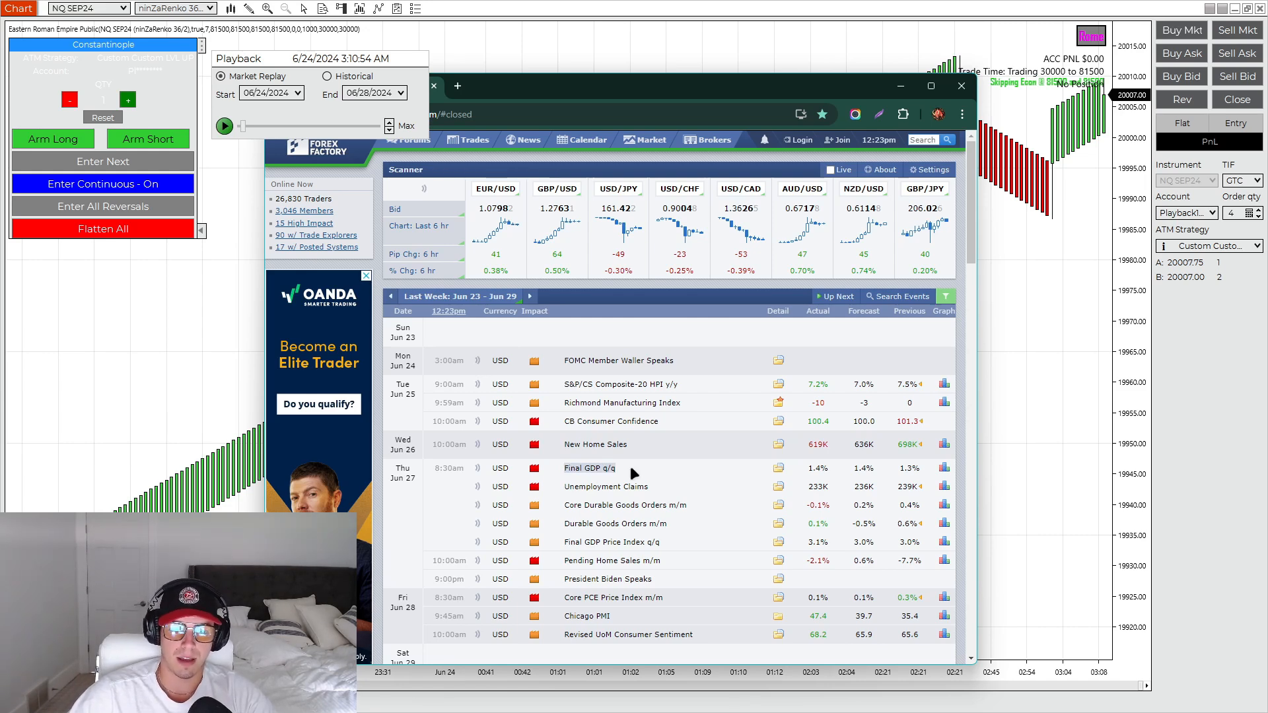
pyautogui.moveTo(560, 489)
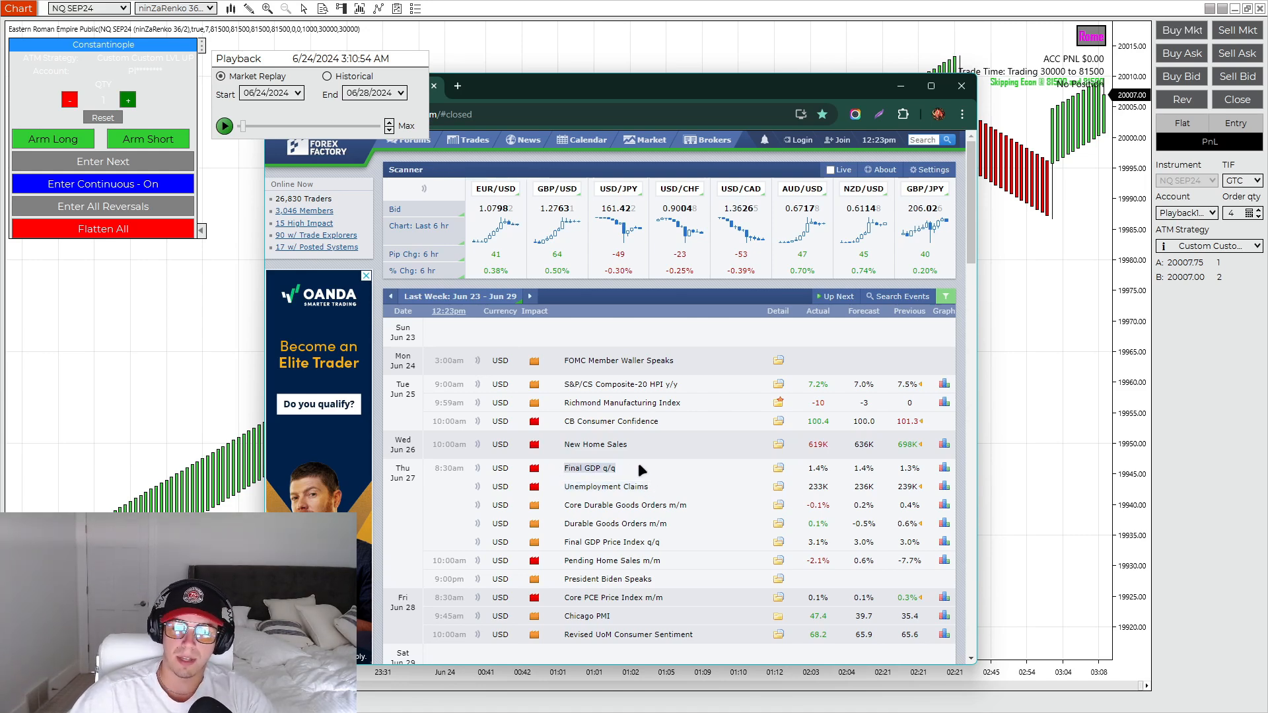
# - Scroll through the Forex Factory weekly USD news calendar and hide the browser
pyautogui.scroll(-3)
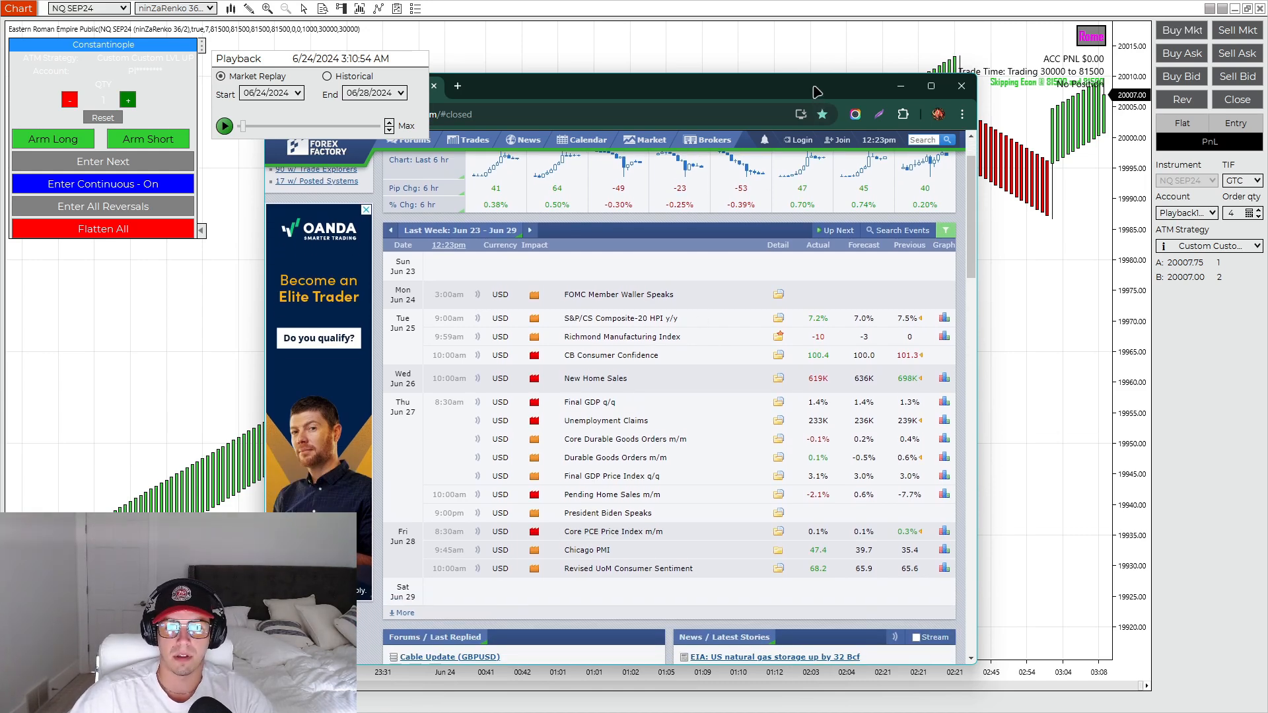
pyautogui.click(960, 86)
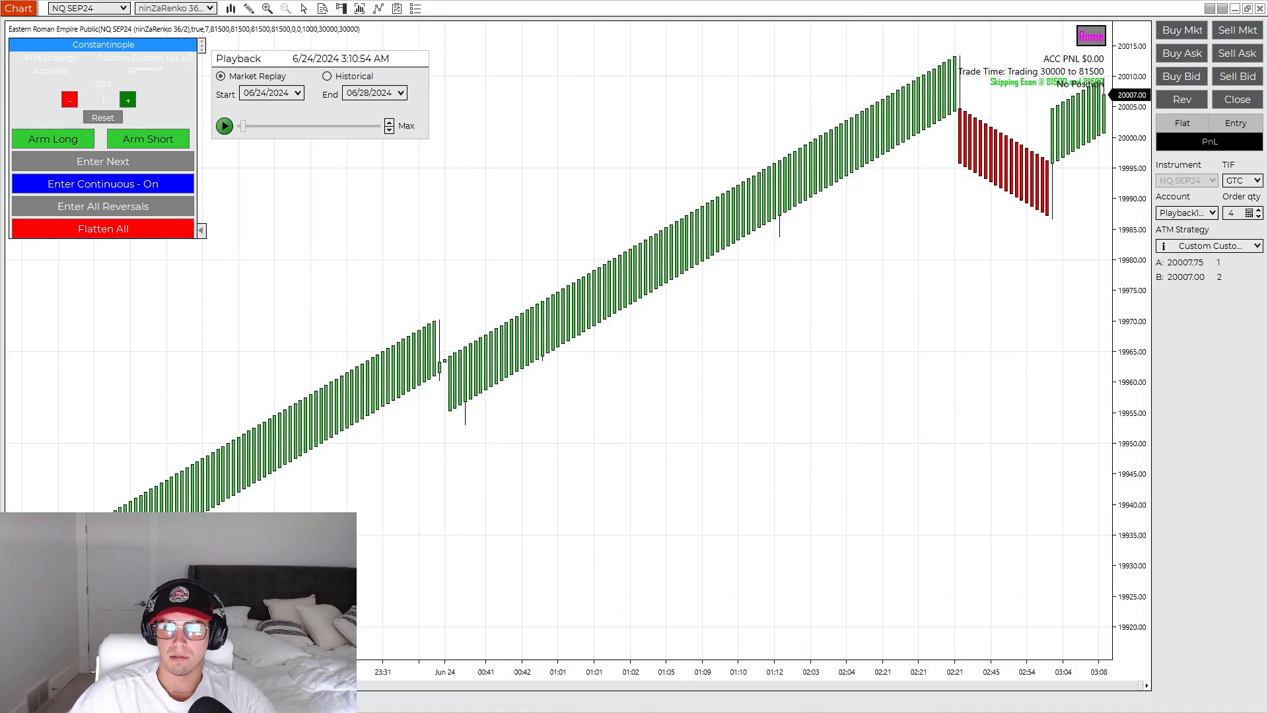
# - Reset the replay chart back to 6/24/2024 12:00 AM with nothing armed
pyautogui.click(103, 118)
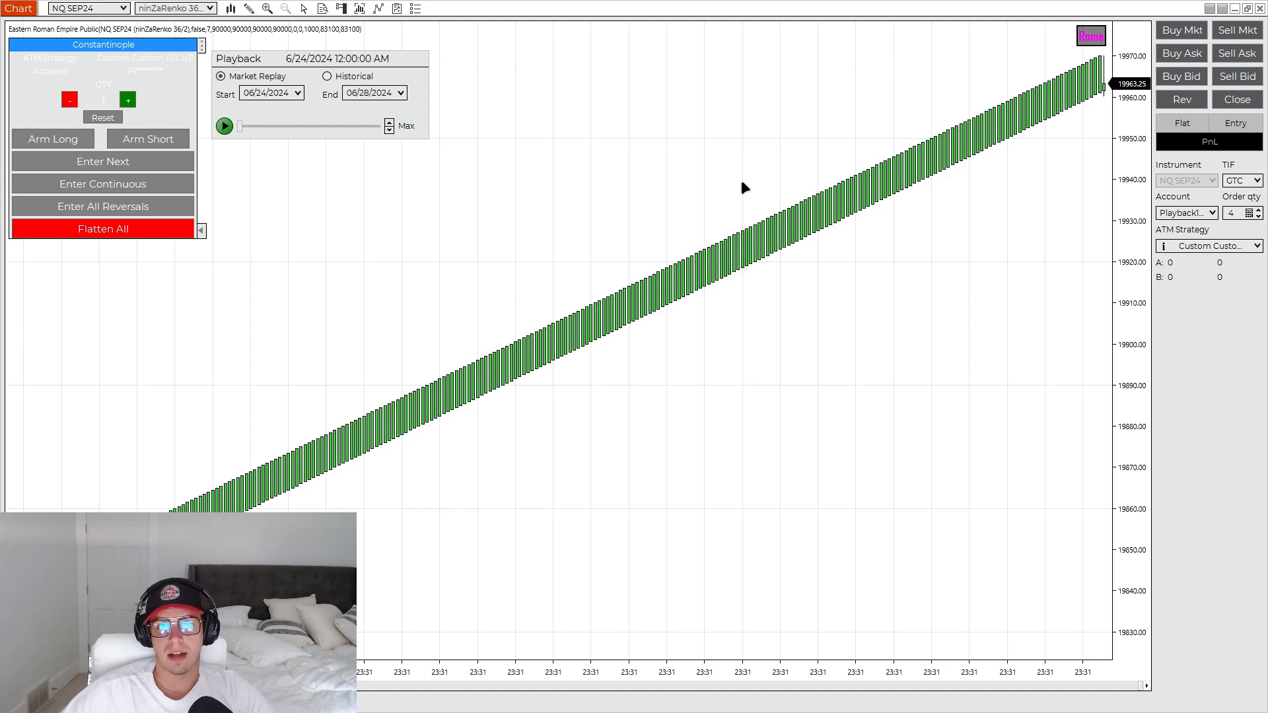
pyautogui.moveTo(592, 276)
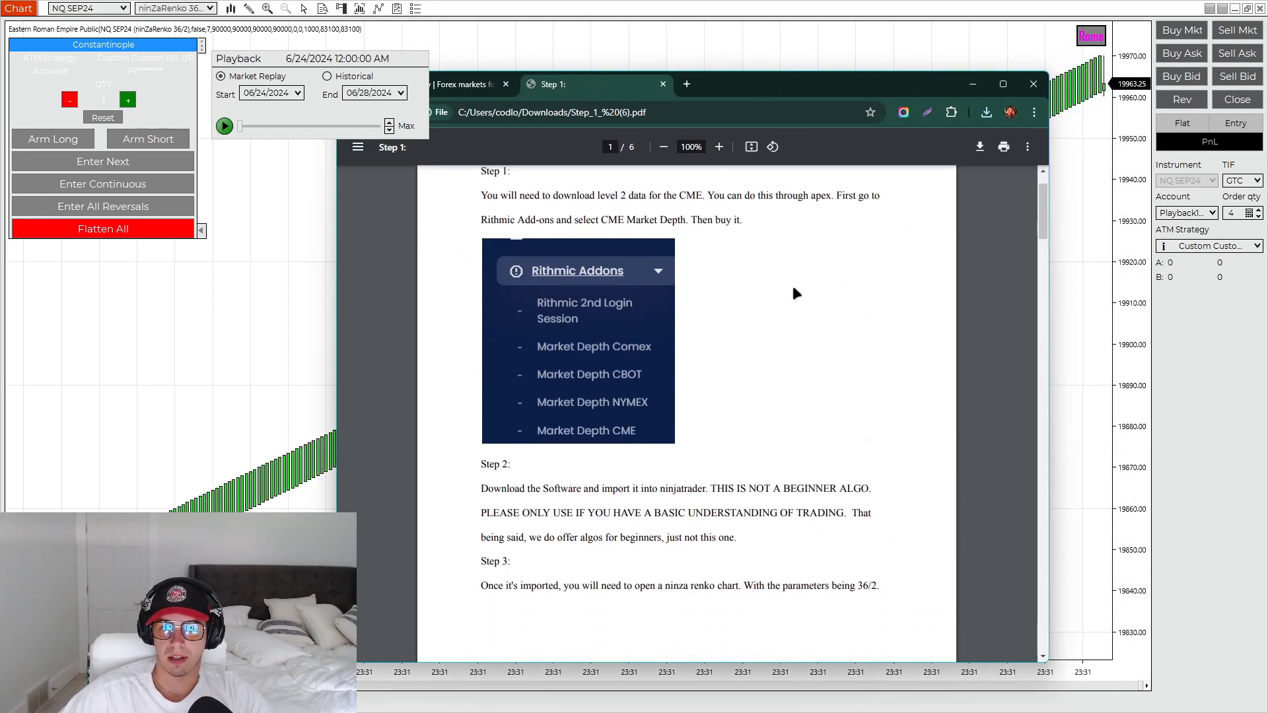
# - Read down the Step 1 setup guide and highlight the news-strategy events line
pyautogui.scroll(-3)
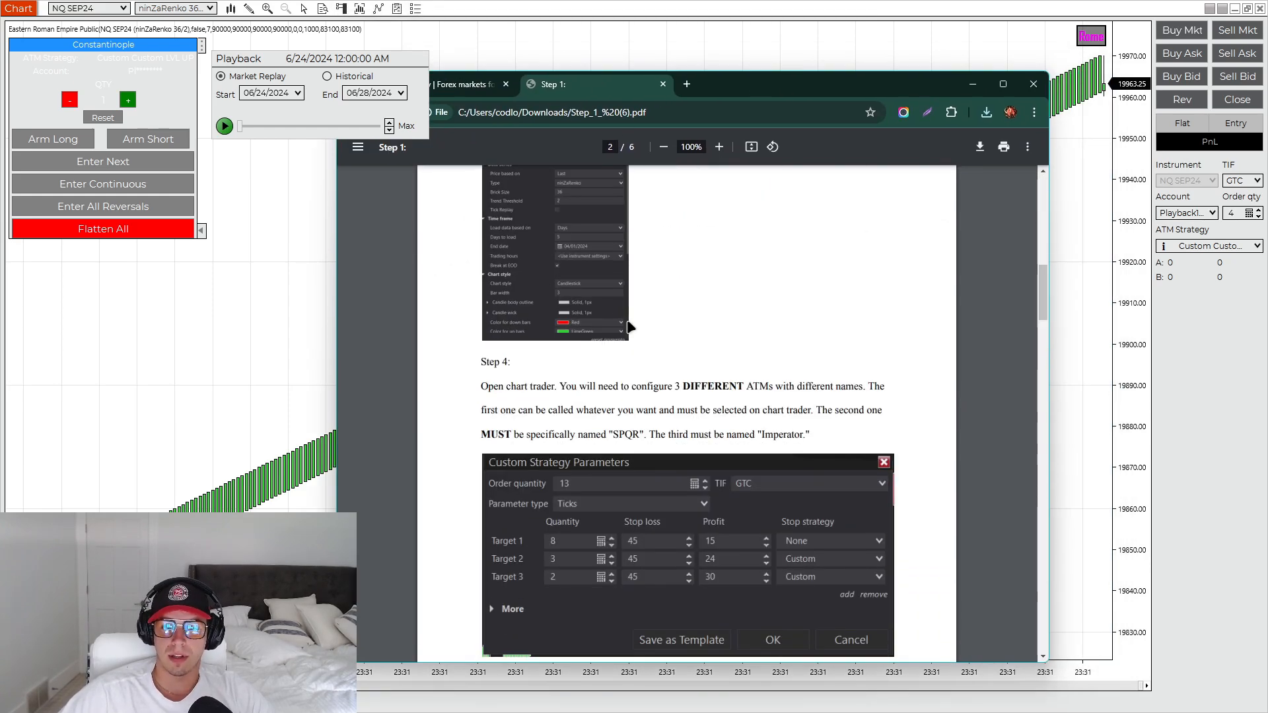
pyautogui.scroll(-3)
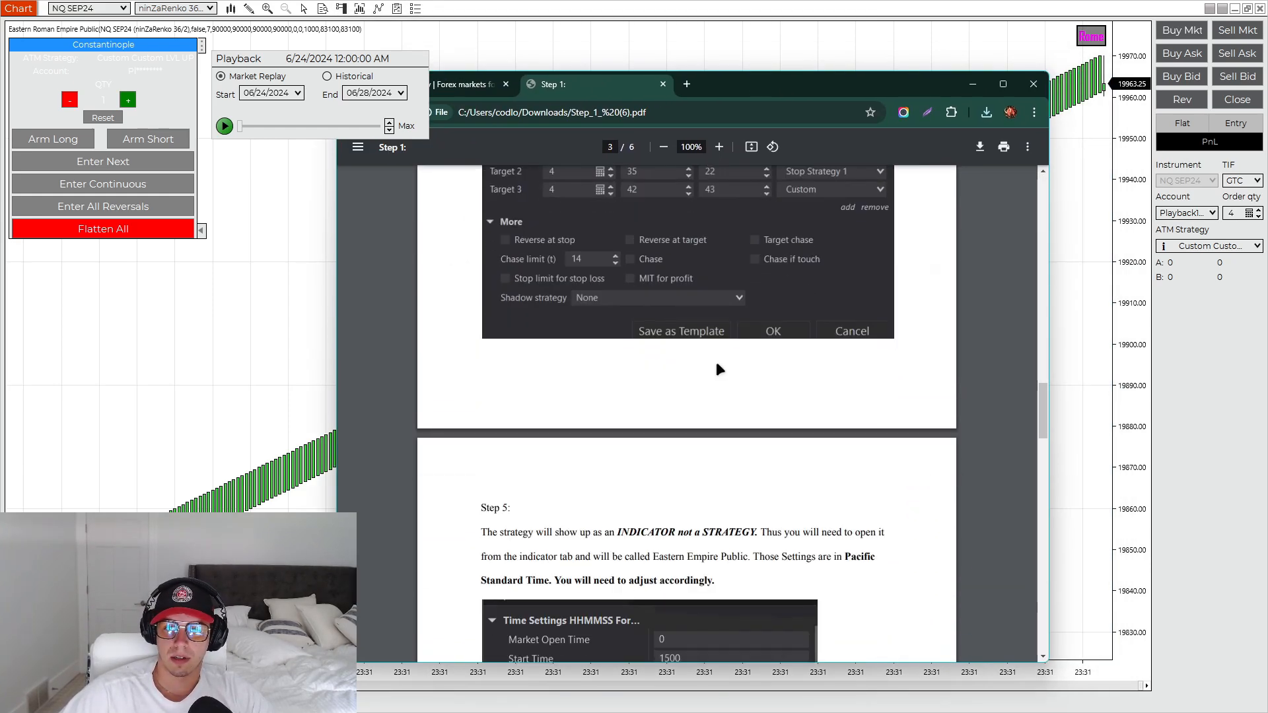
pyautogui.scroll(-3)
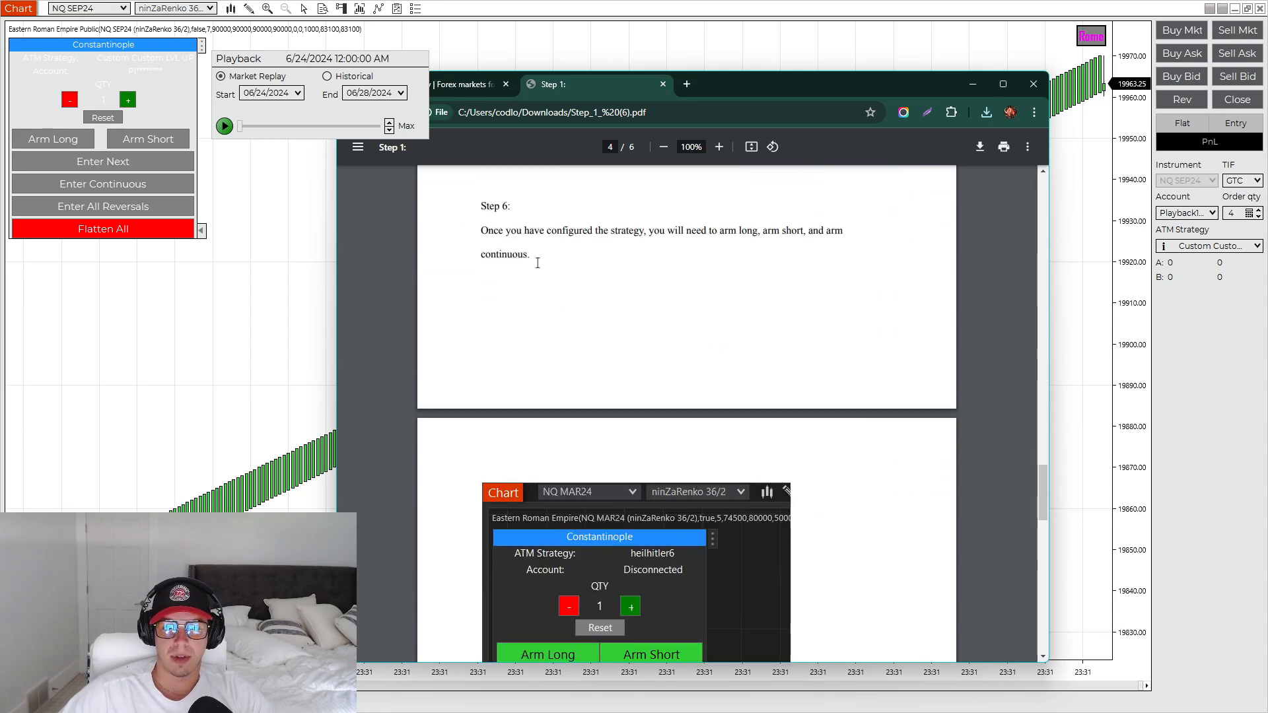
pyautogui.scroll(-3)
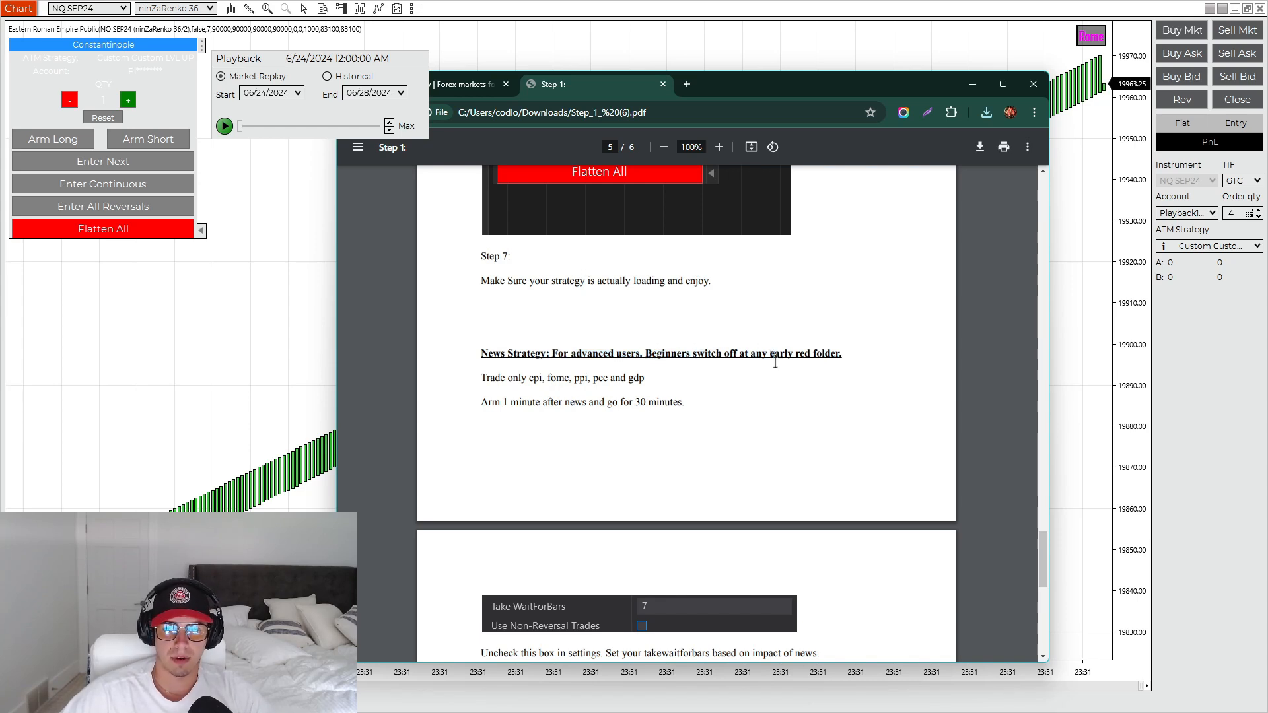
pyautogui.moveTo(481, 378); pyautogui.dragTo(610, 378)
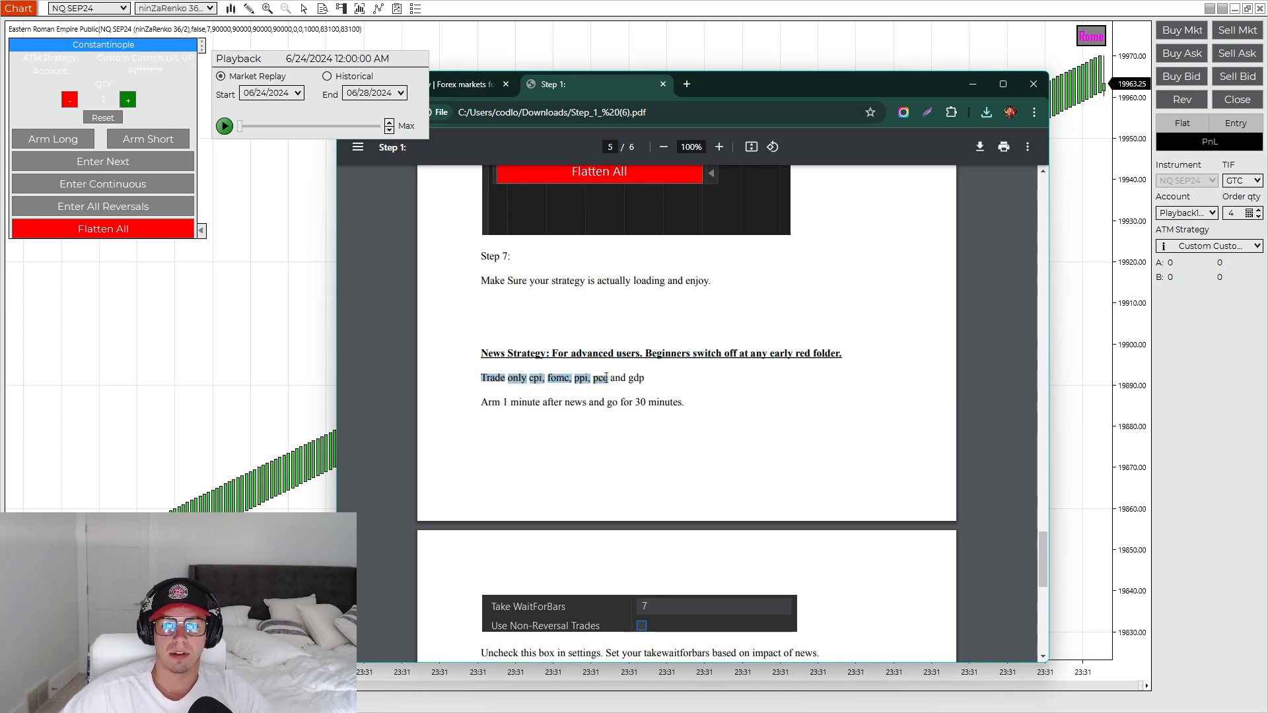
pyautogui.click(571, 378)
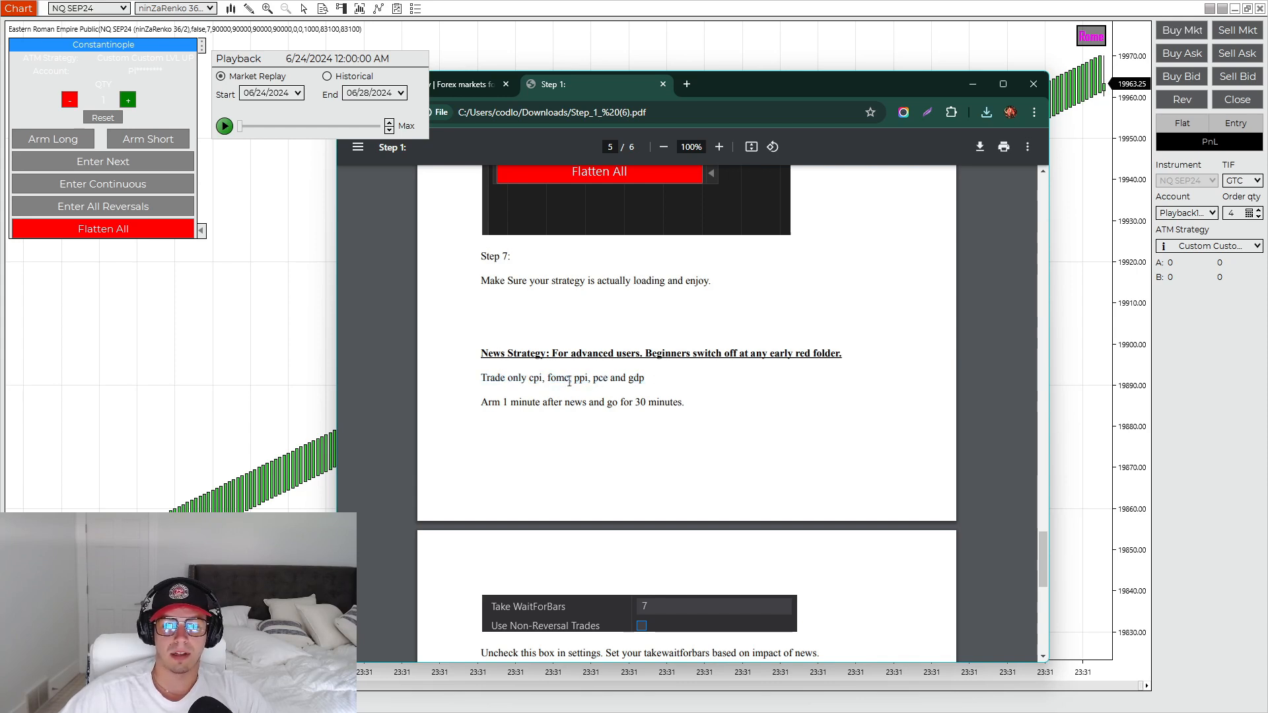
pyautogui.moveTo(666, 387)
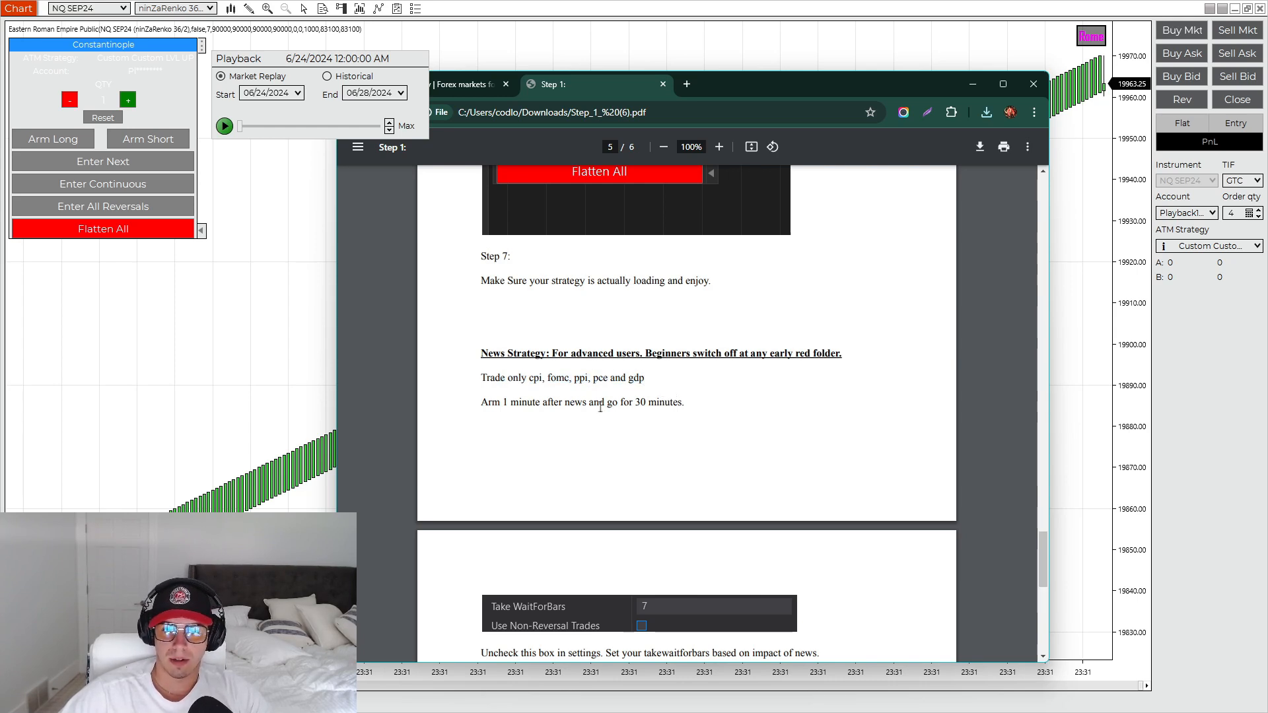
# - Read the guide through its final page and hide the Chrome PDF window
pyautogui.scroll(-3)
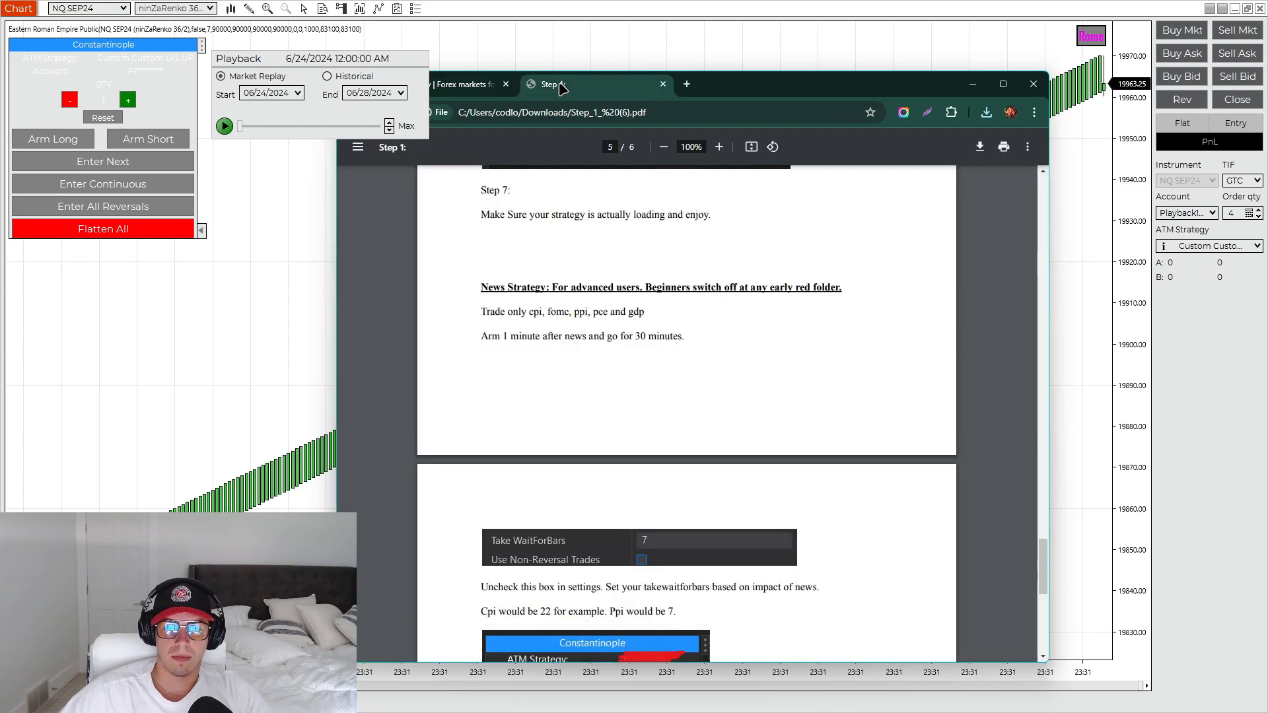
pyautogui.scroll(-3)
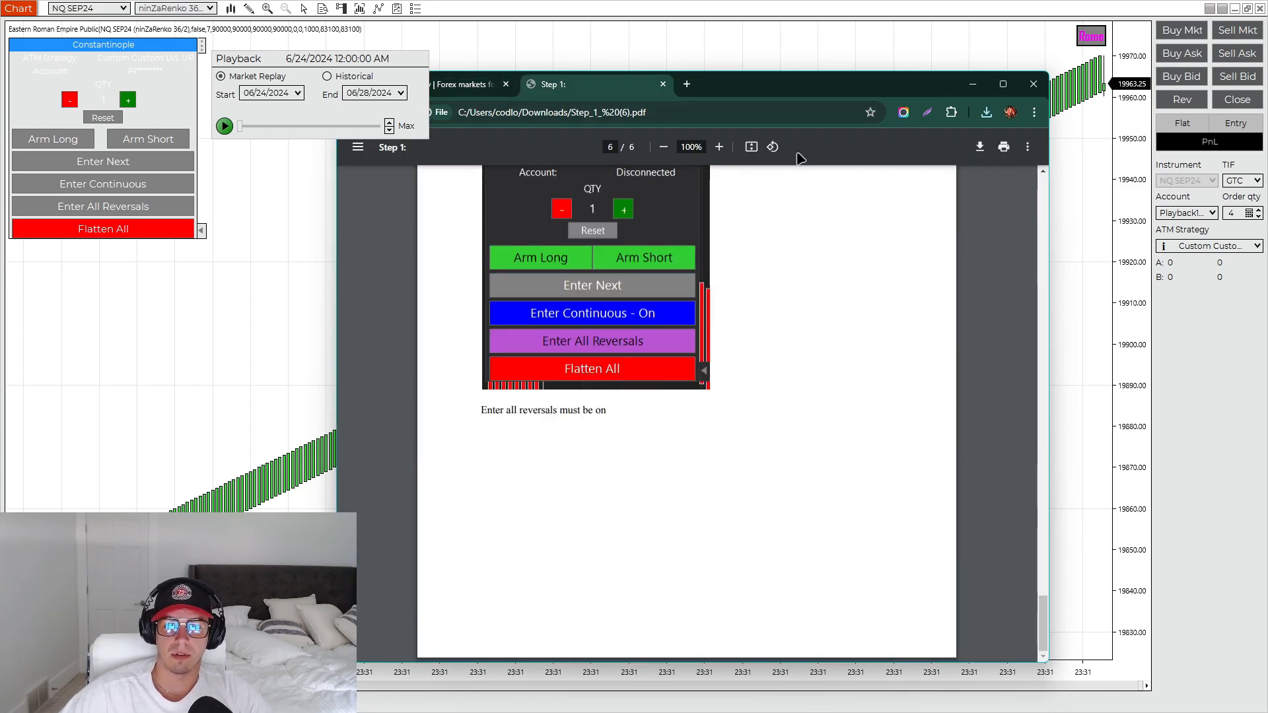
pyautogui.click(1033, 83)
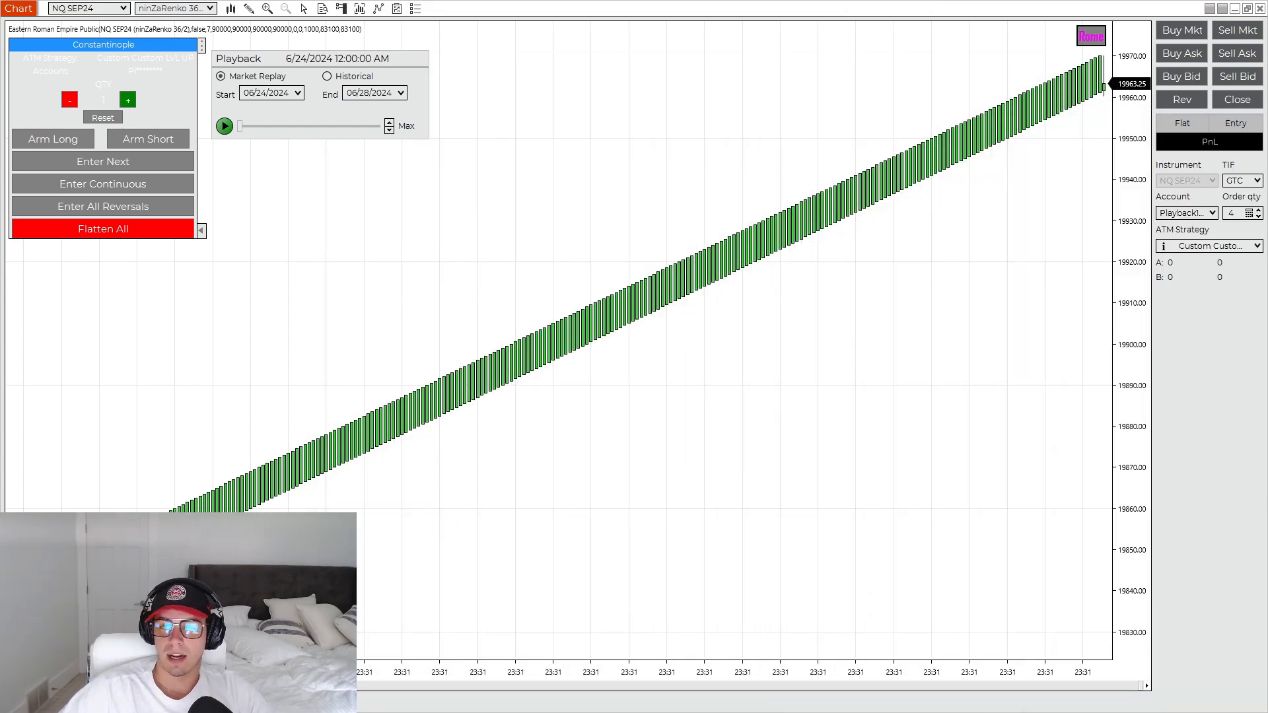